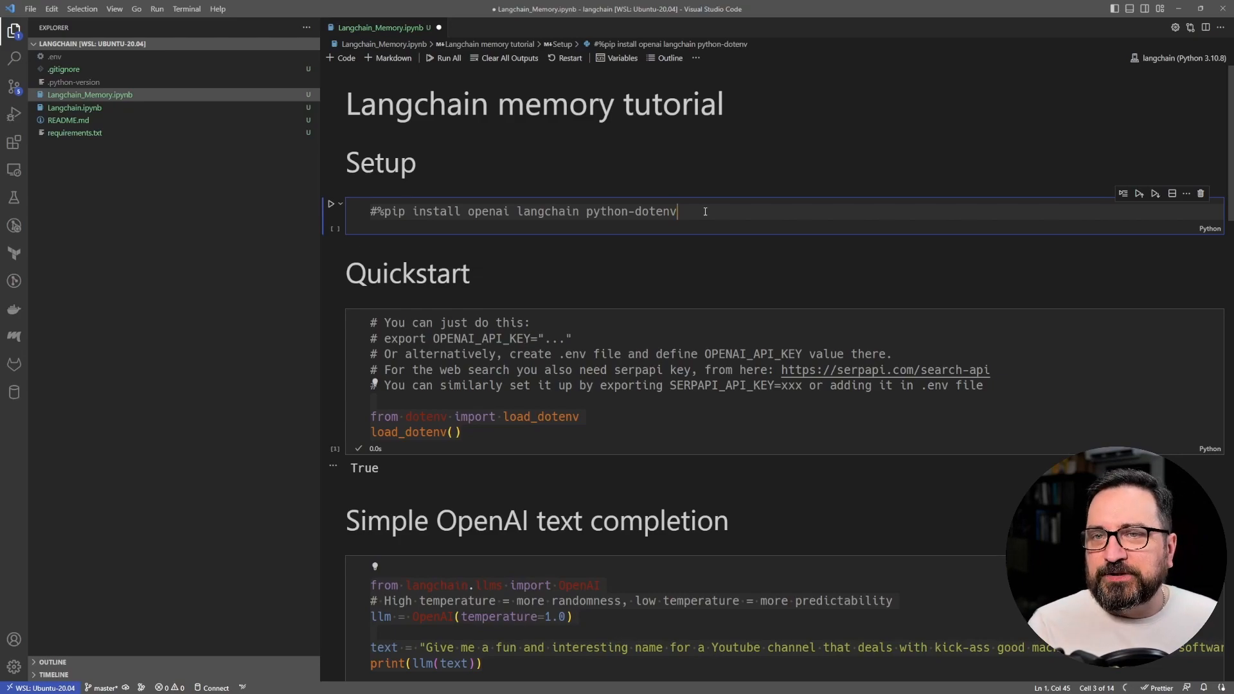
# Step: Re-run the OpenAI text completion cell to get a new channel name, Code Mojo Master
pyautogui.press('ctrl+a')
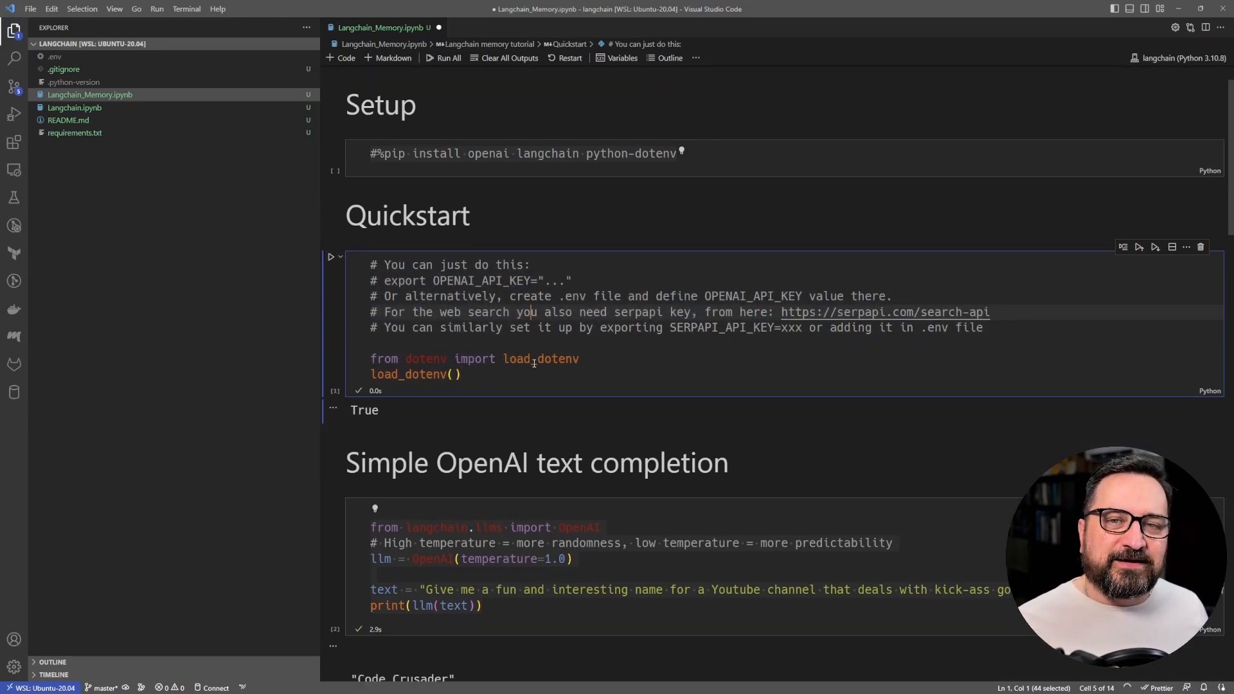
pyautogui.doubleClick(482, 282)
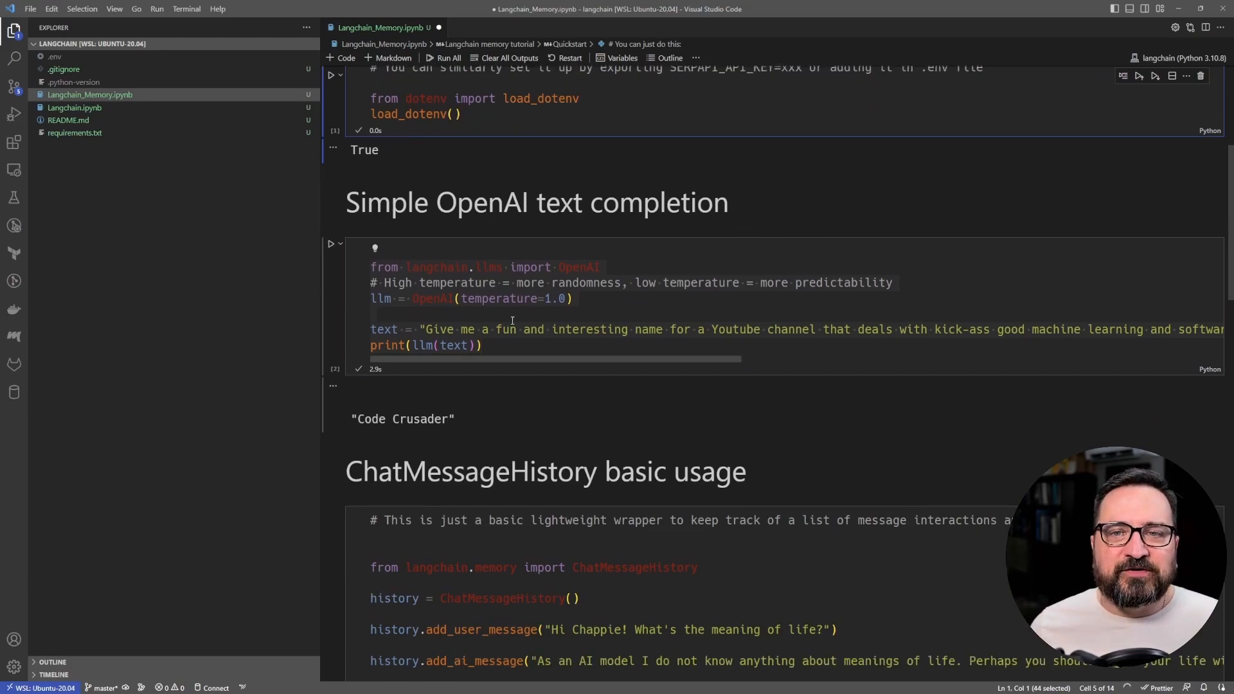
pyautogui.moveTo(504, 220)
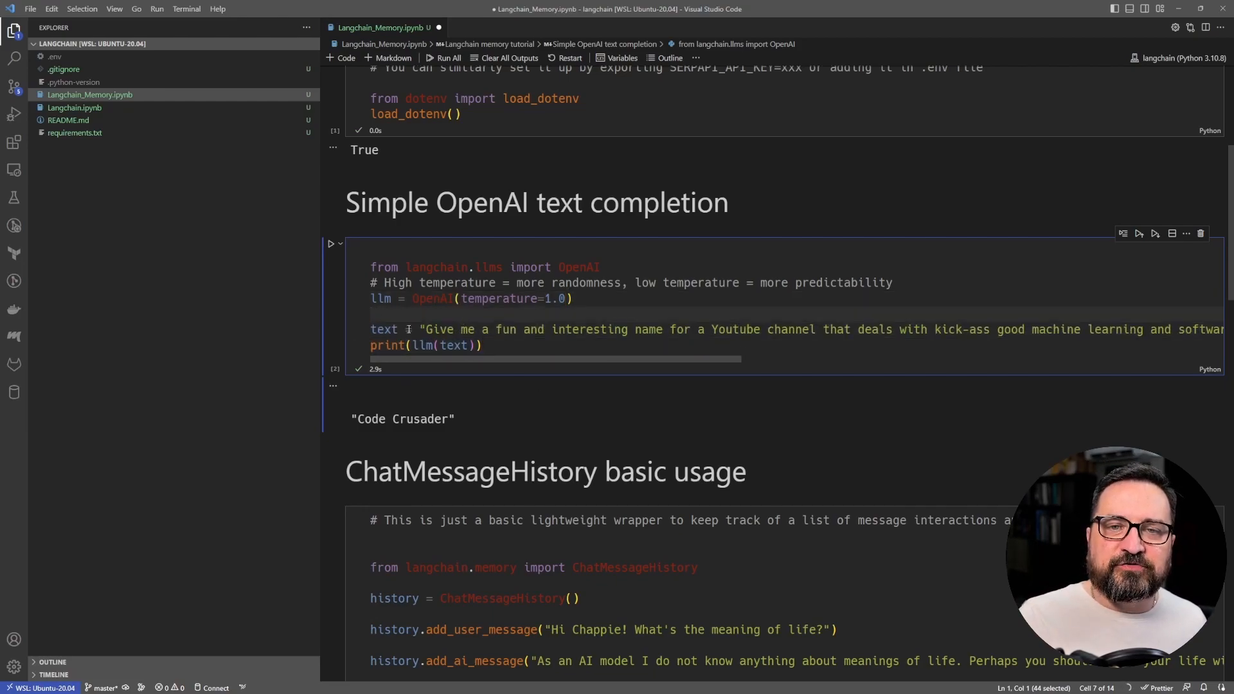
pyautogui.doubleClick(383, 329)
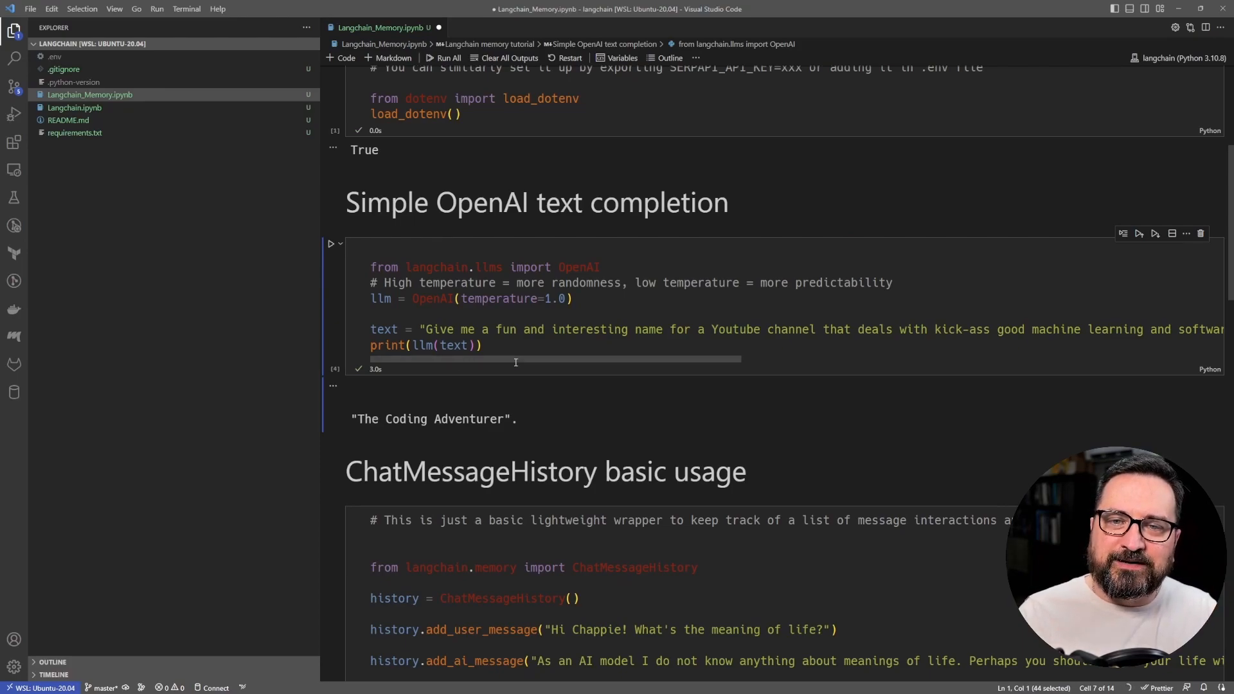
pyautogui.moveTo(475, 411)
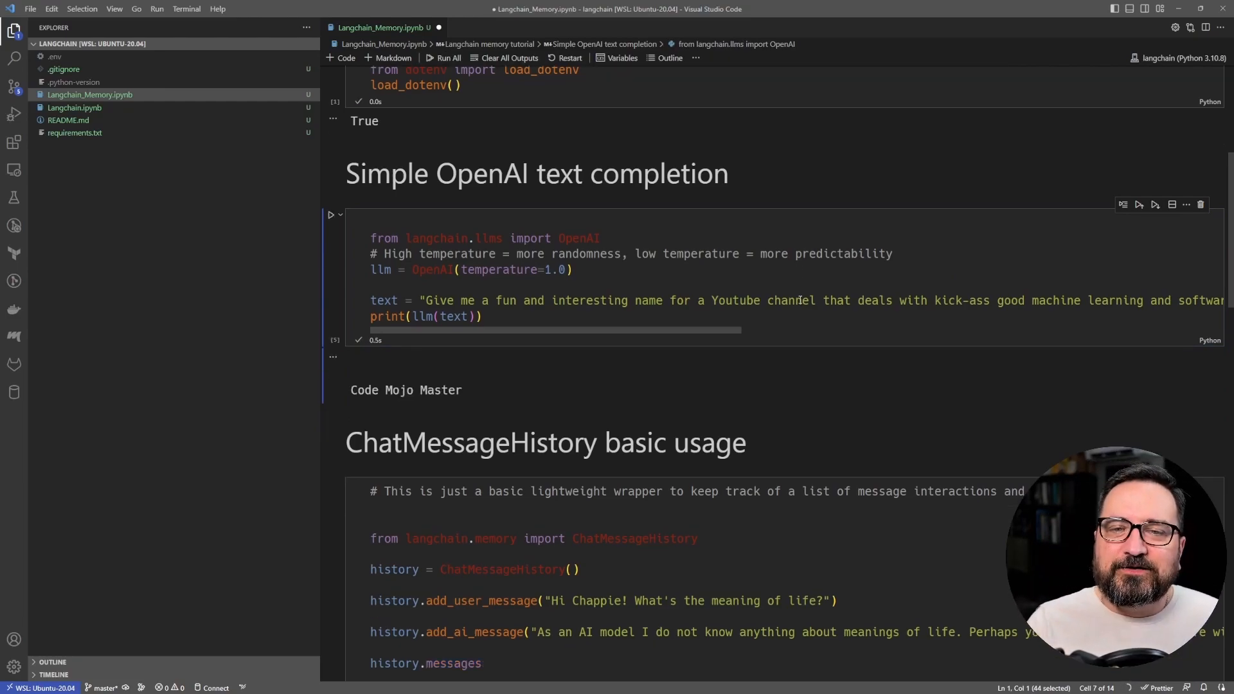
pyautogui.scroll(-3)
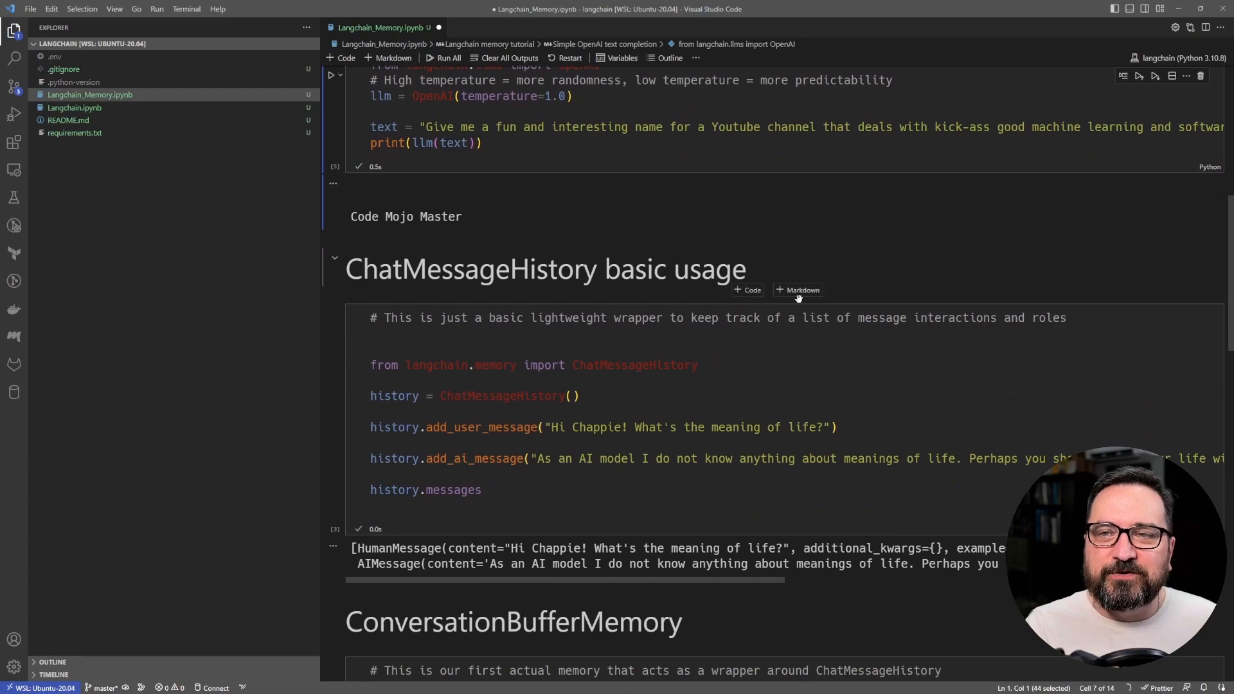
pyautogui.scroll(-3)
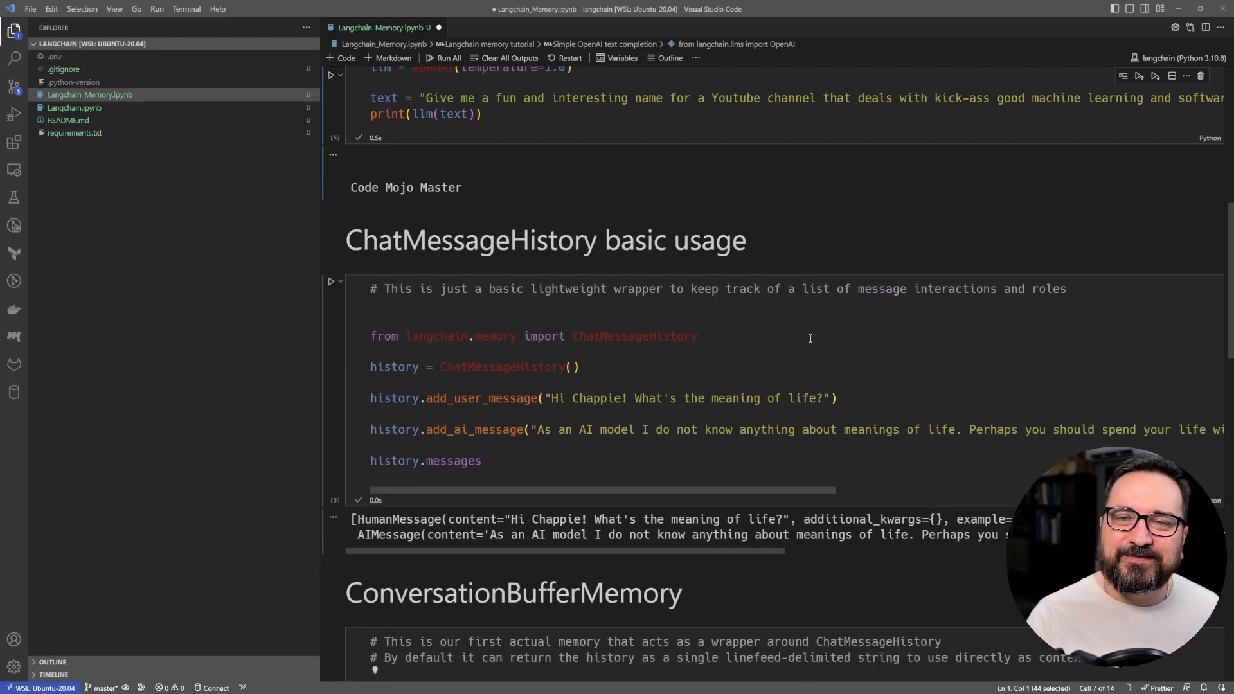
pyautogui.doubleClick(634, 335)
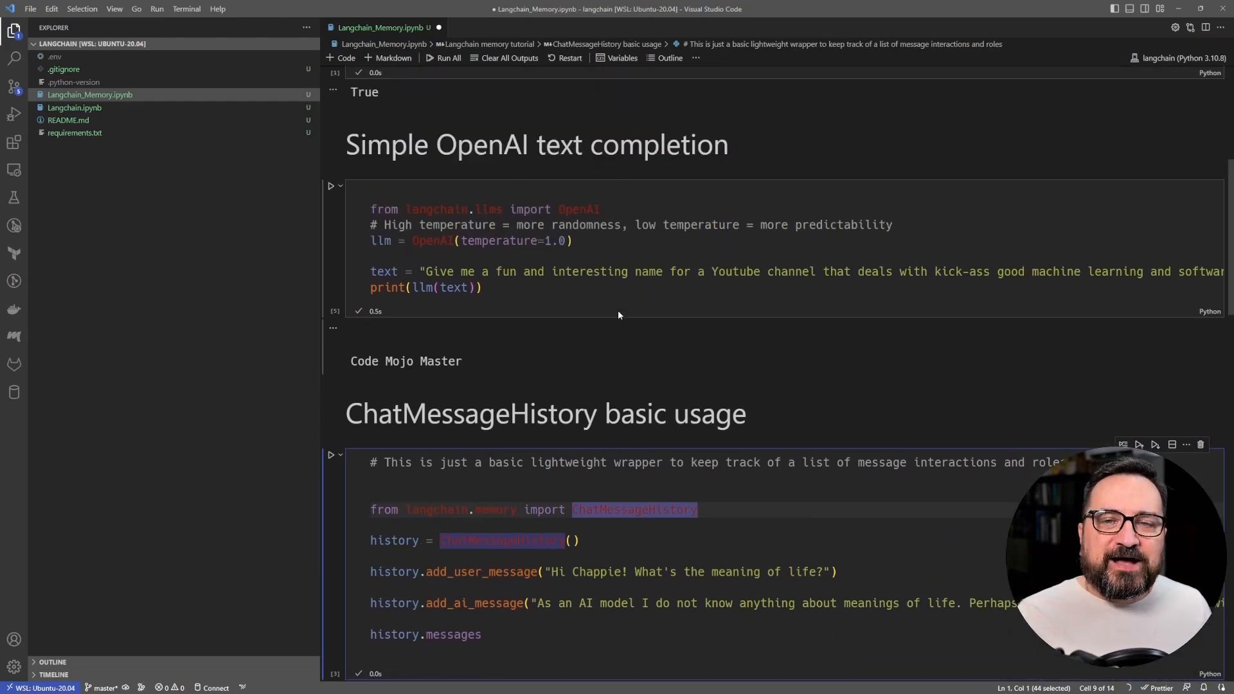
pyautogui.click(552, 240)
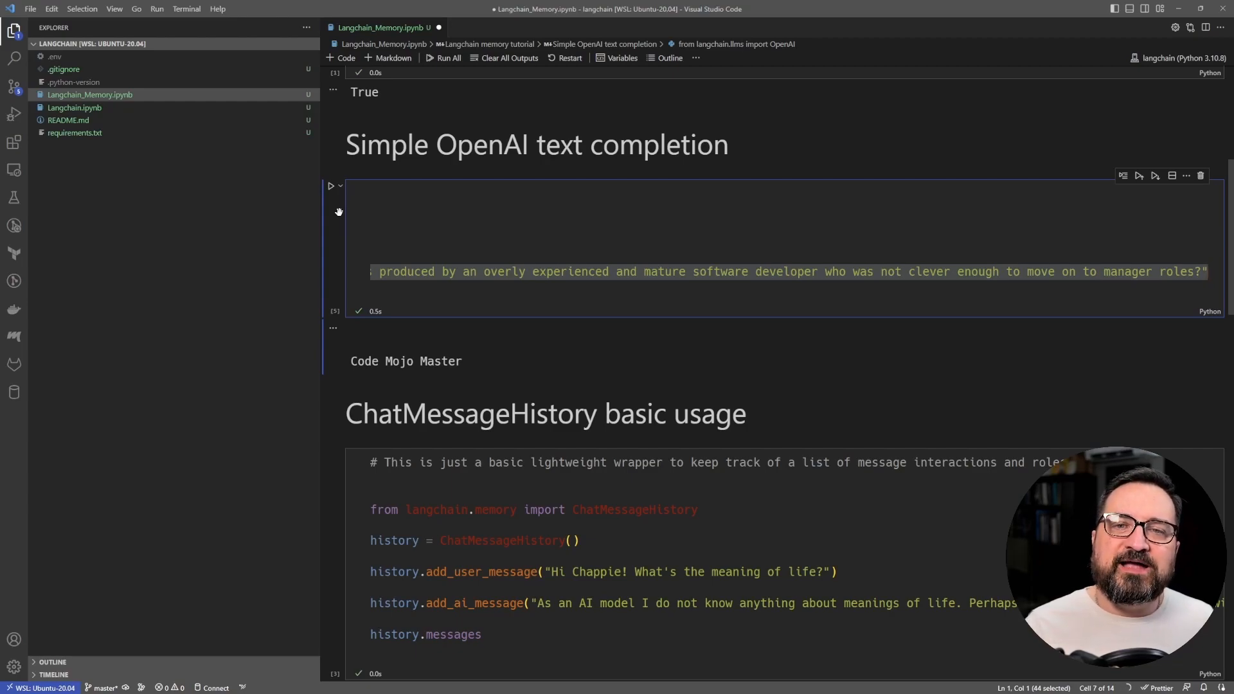
pyautogui.scroll(-3)
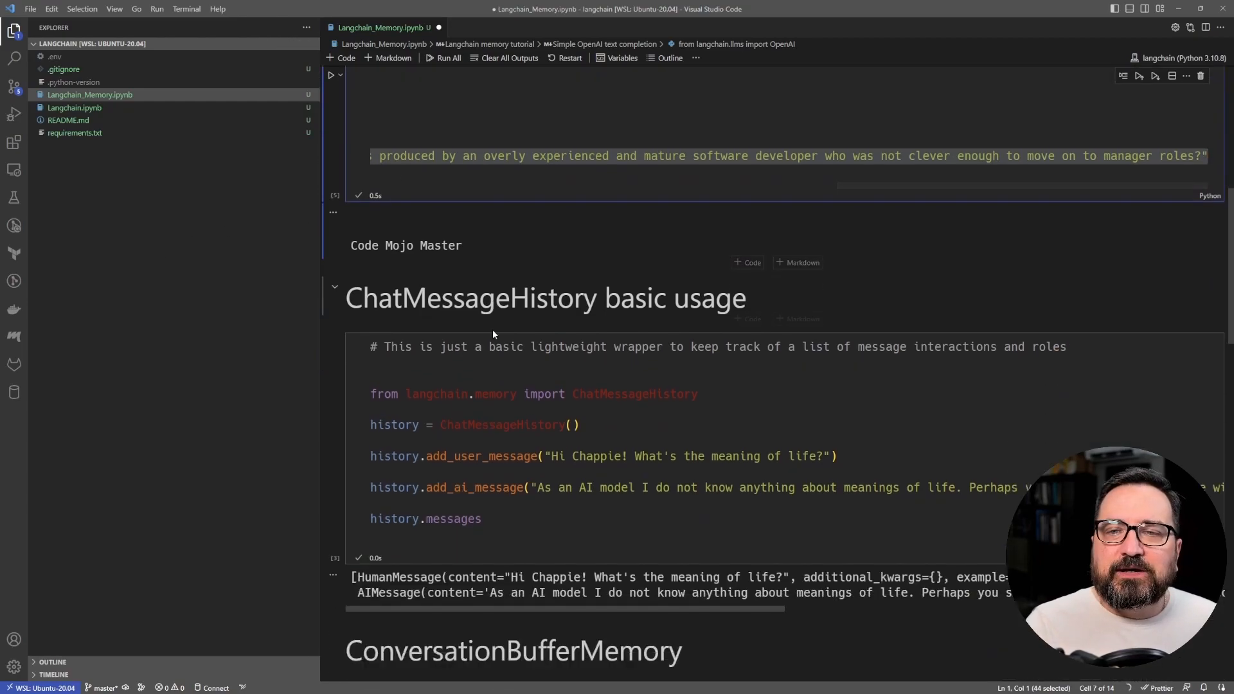
pyautogui.scroll(-3)
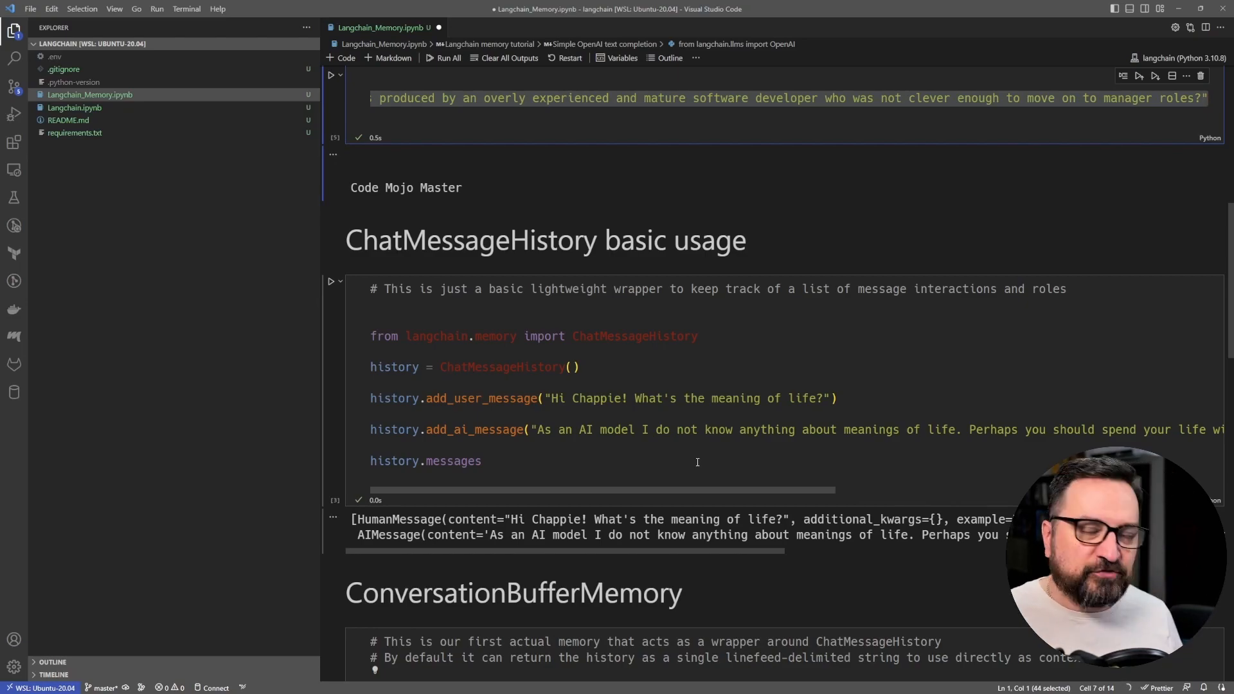
# Step: Highlight add_user_message and add_ai_message, then re-run the ChatMessageHistory cell listing the stored messages
pyautogui.scroll(-3)
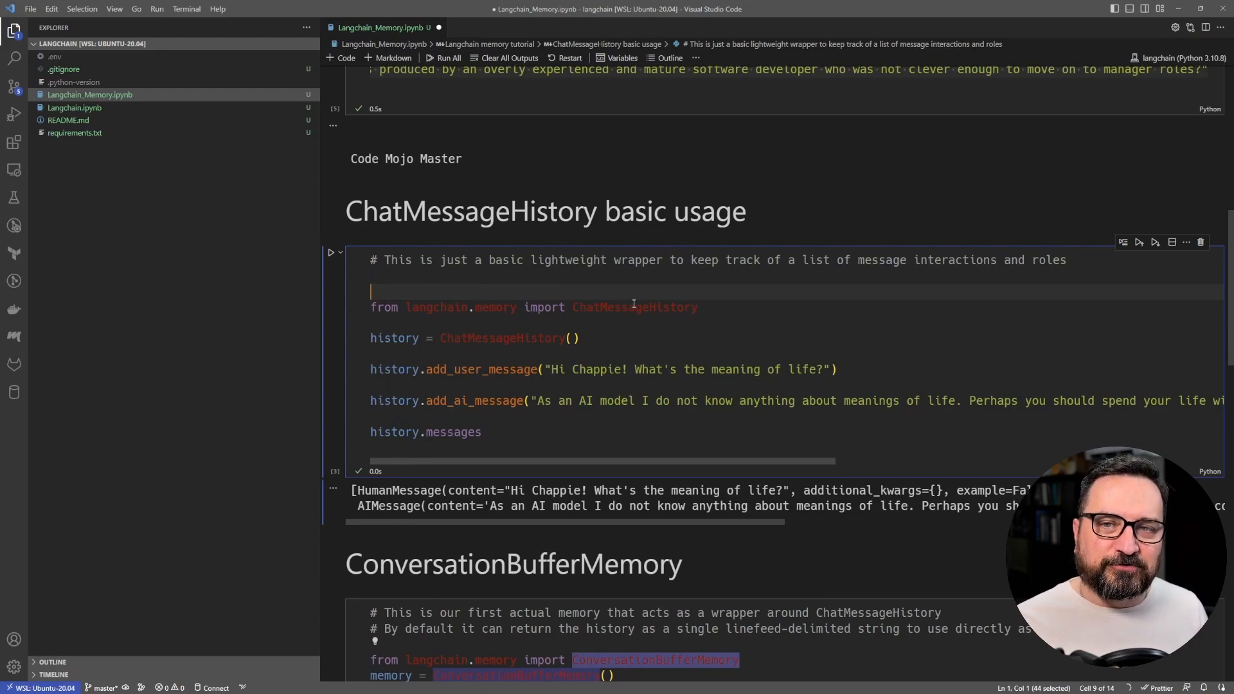
pyautogui.doubleClick(435, 308)
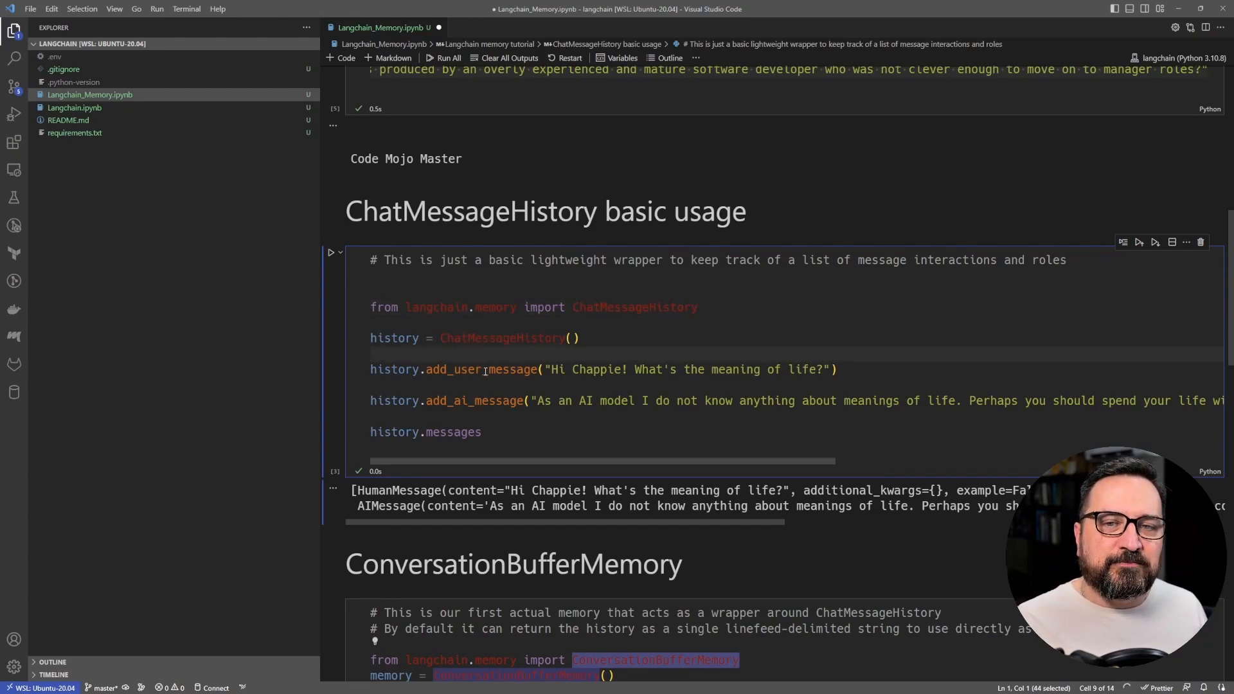
pyautogui.doubleClick(482, 369)
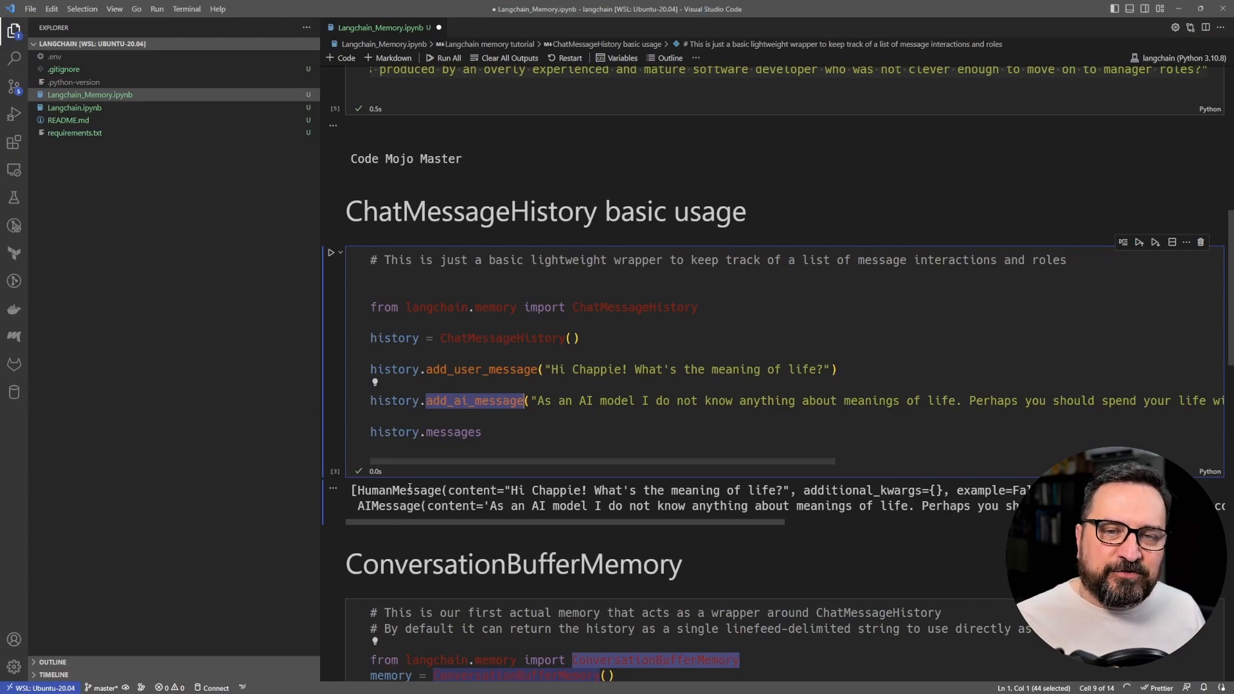
pyautogui.doubleClick(398, 490)
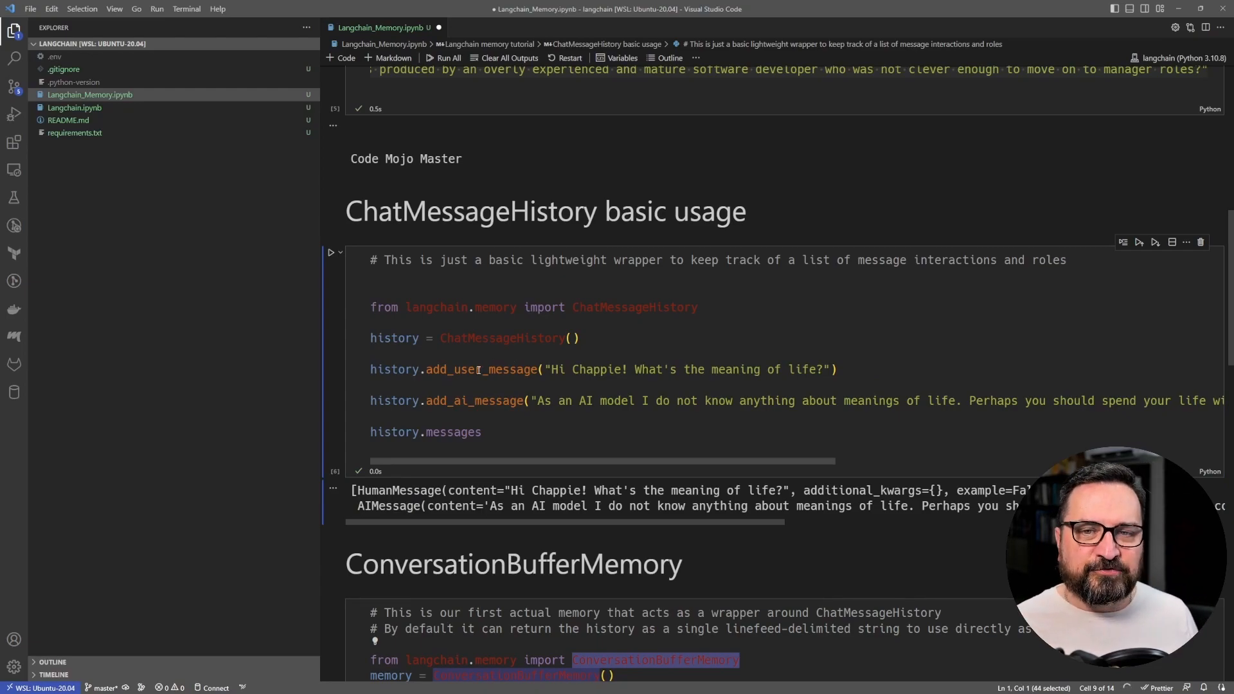
pyautogui.doubleClick(482, 369)
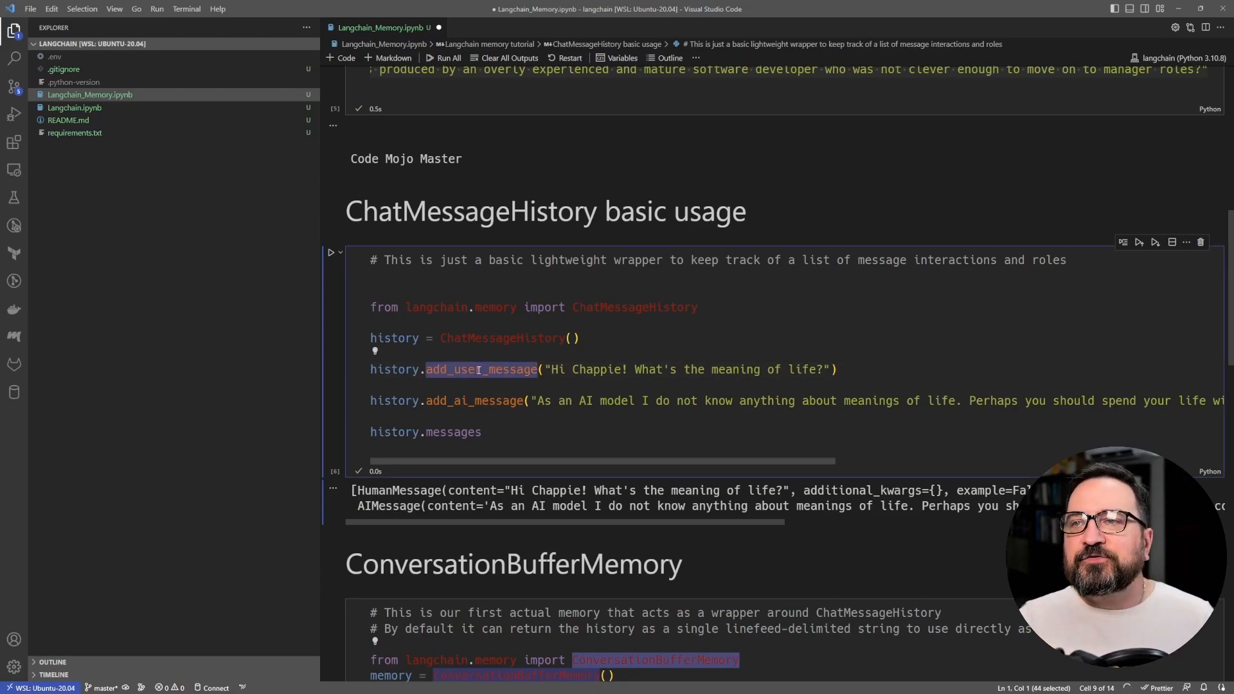
pyautogui.scroll(-3)
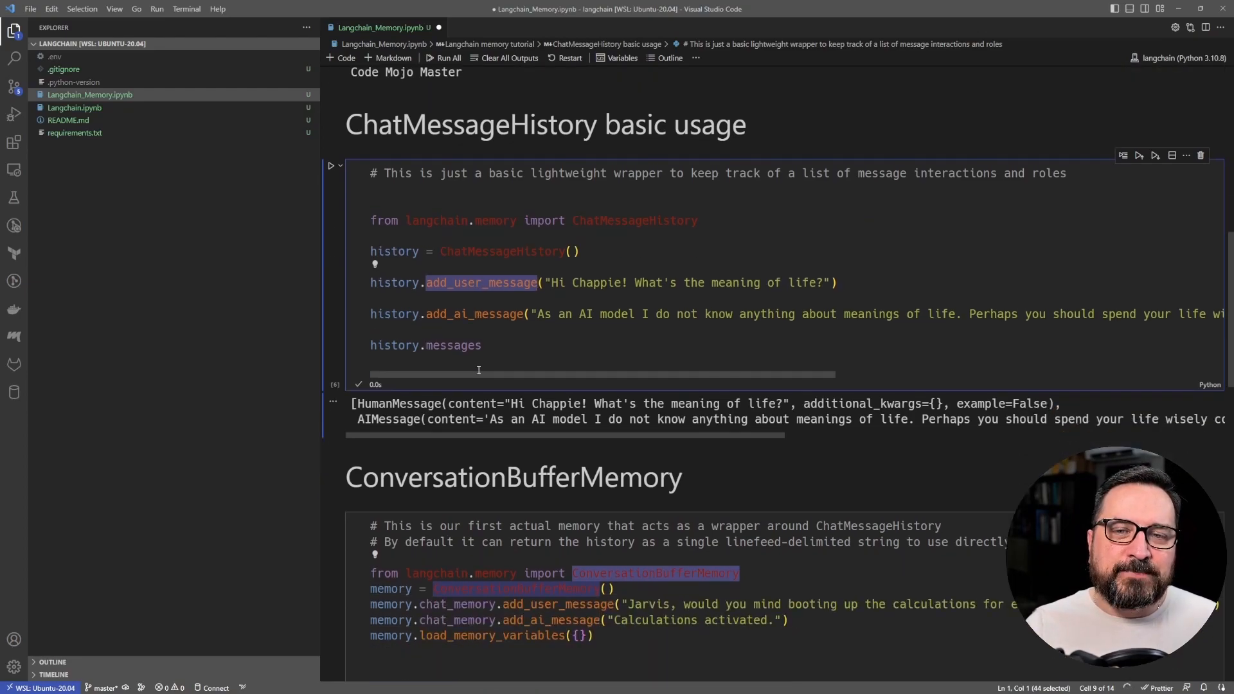
pyautogui.scroll(-3)
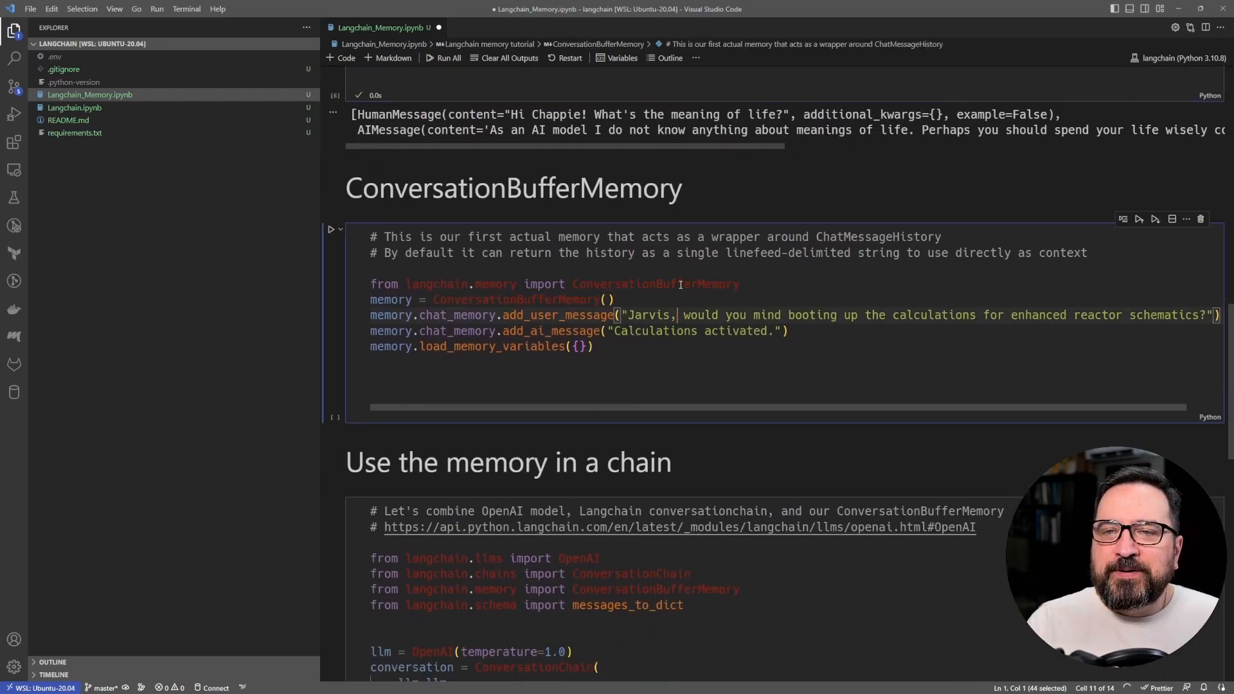
pyautogui.doubleClick(655, 284)
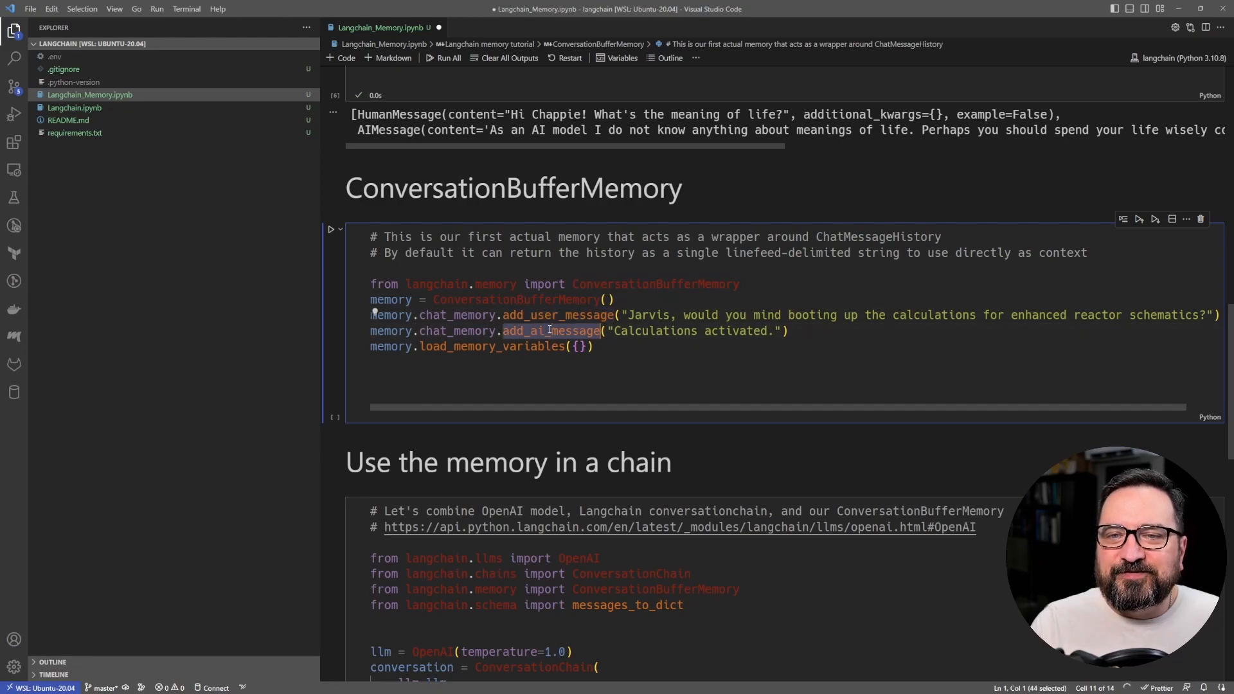
pyautogui.doubleClick(490, 346)
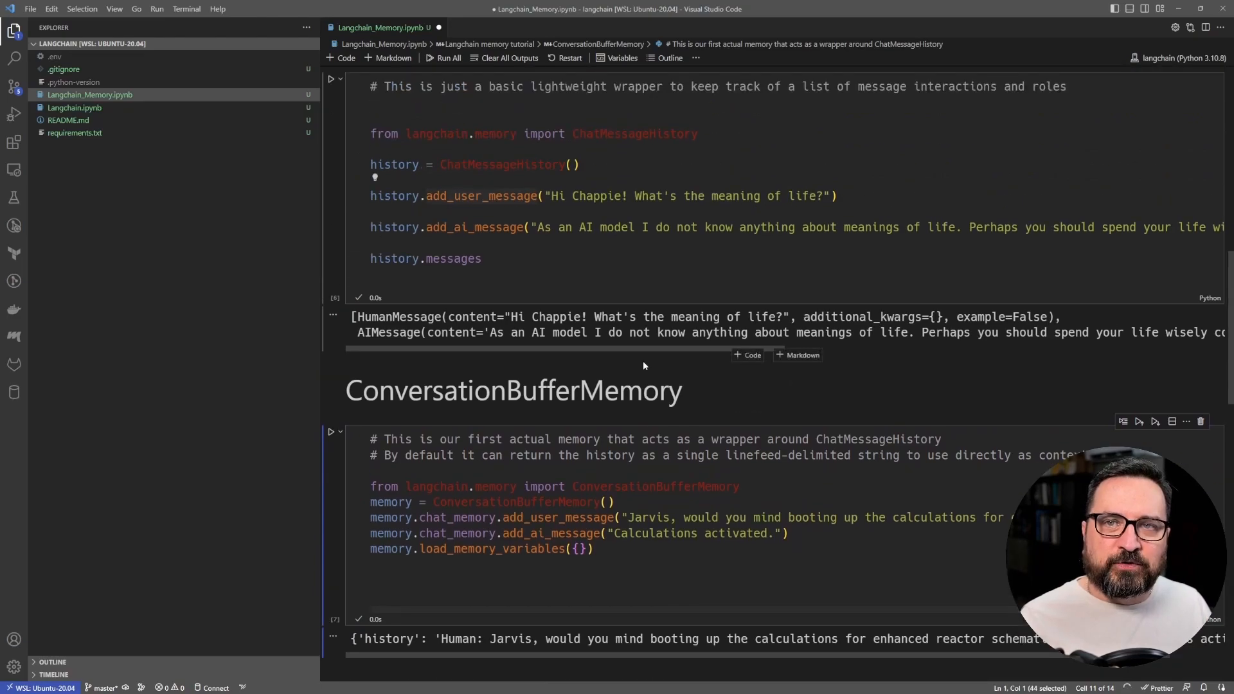
pyautogui.scroll(-3)
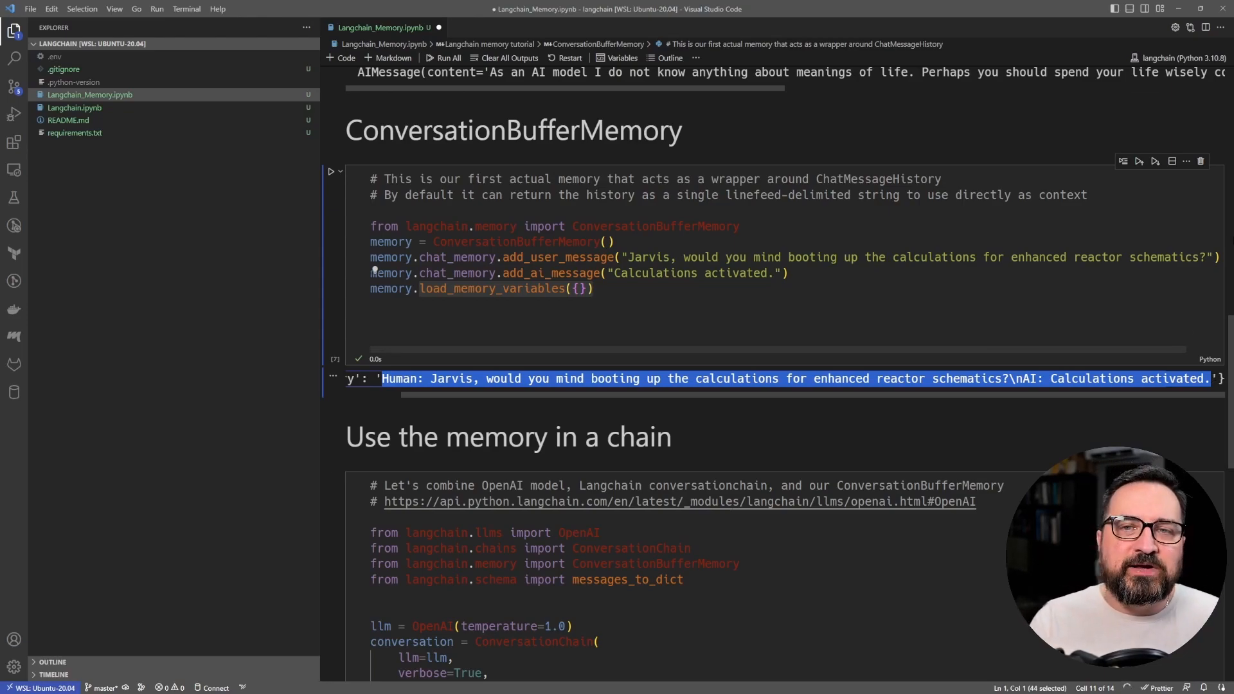
pyautogui.doubleClick(654, 227)
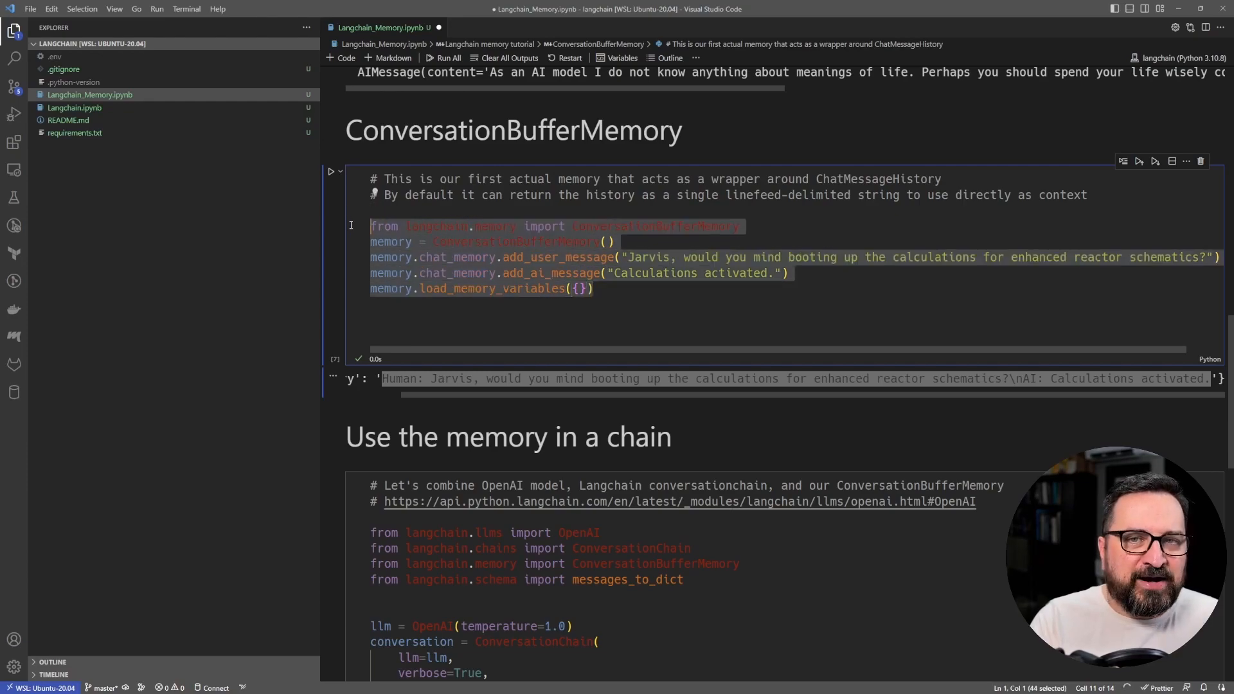
pyautogui.doubleClick(654, 227)
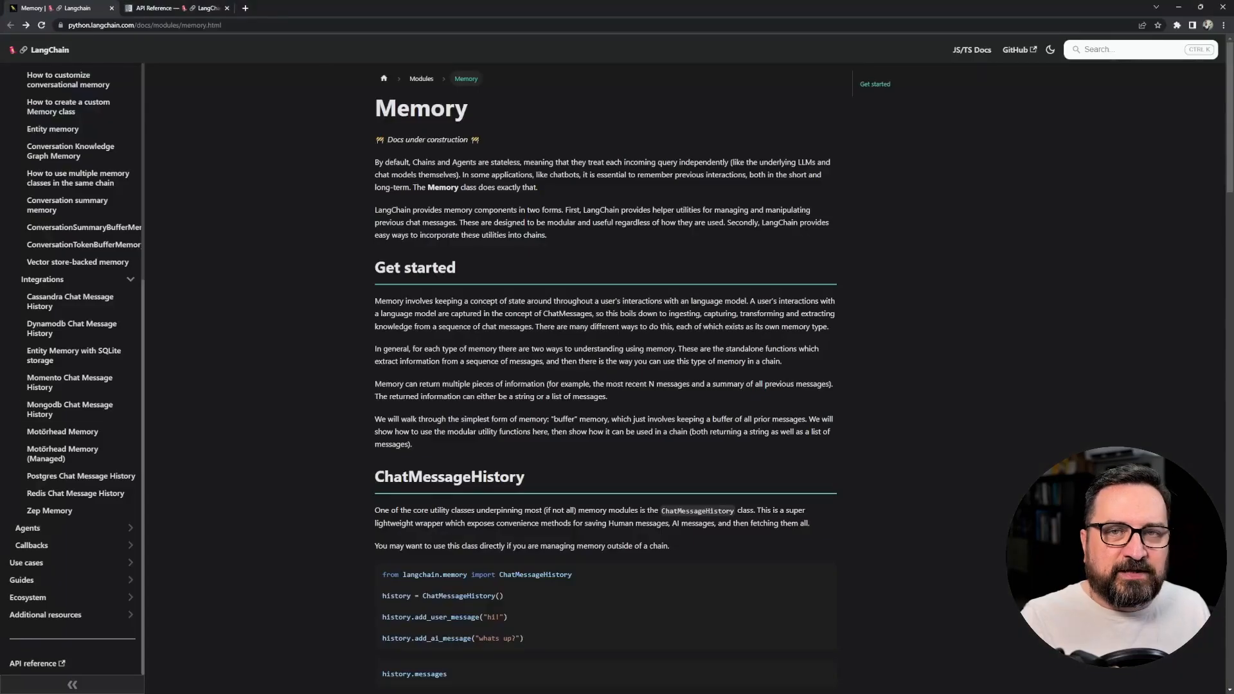
pyautogui.moveTo(369, 187)
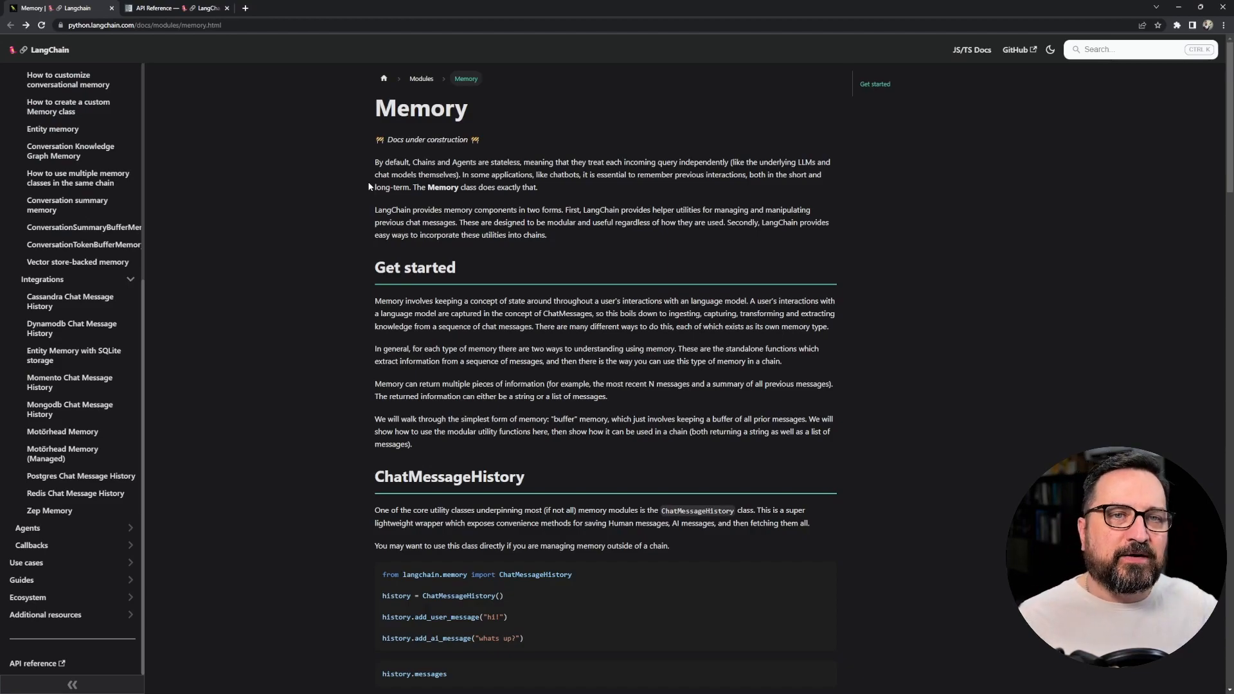
pyautogui.moveTo(286, 220)
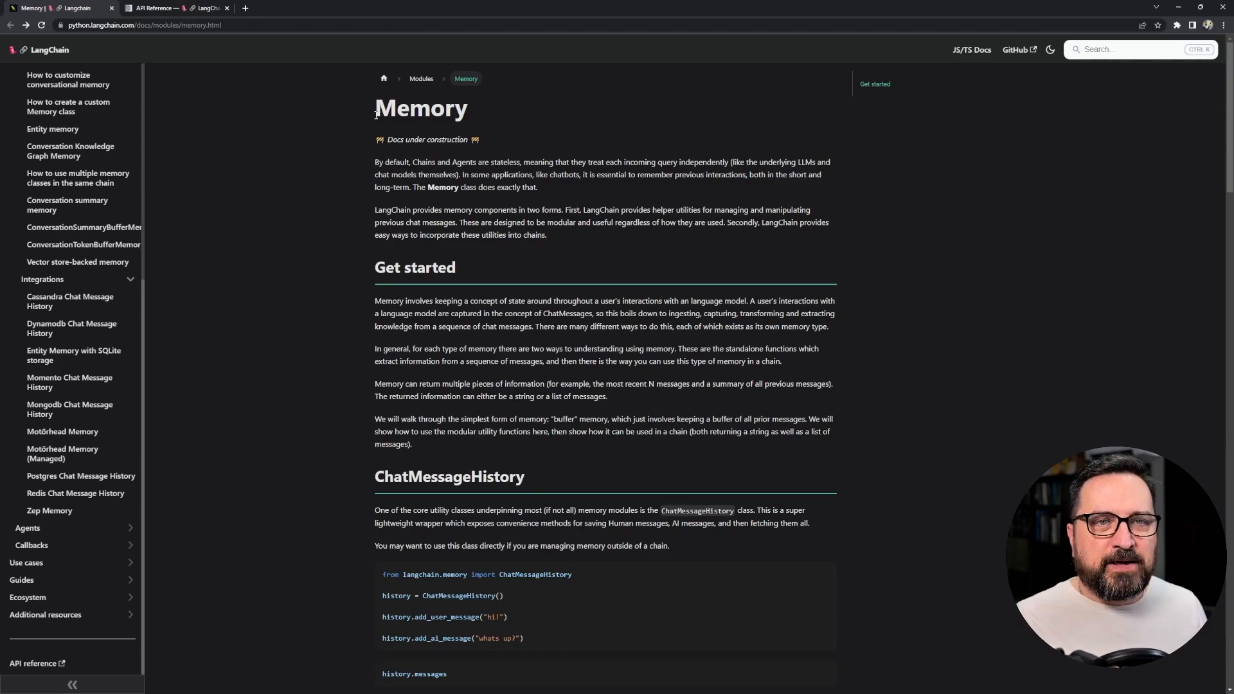
pyautogui.doubleClick(422, 108)
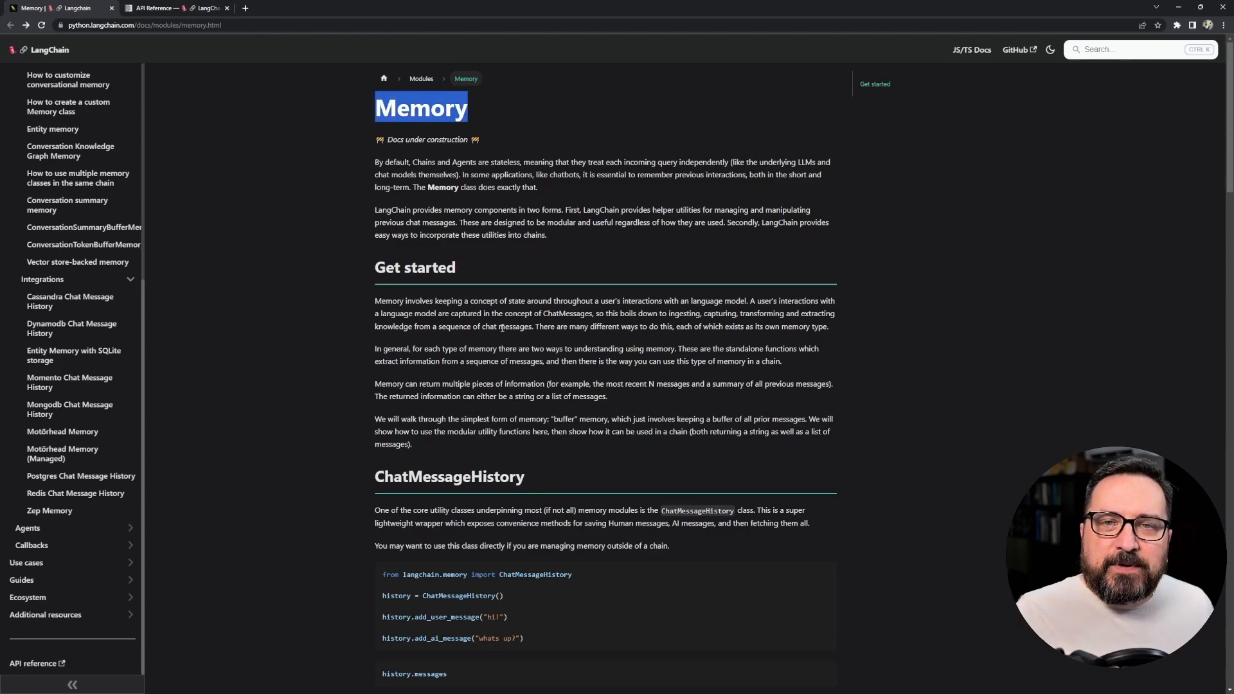
pyautogui.scroll(-3)
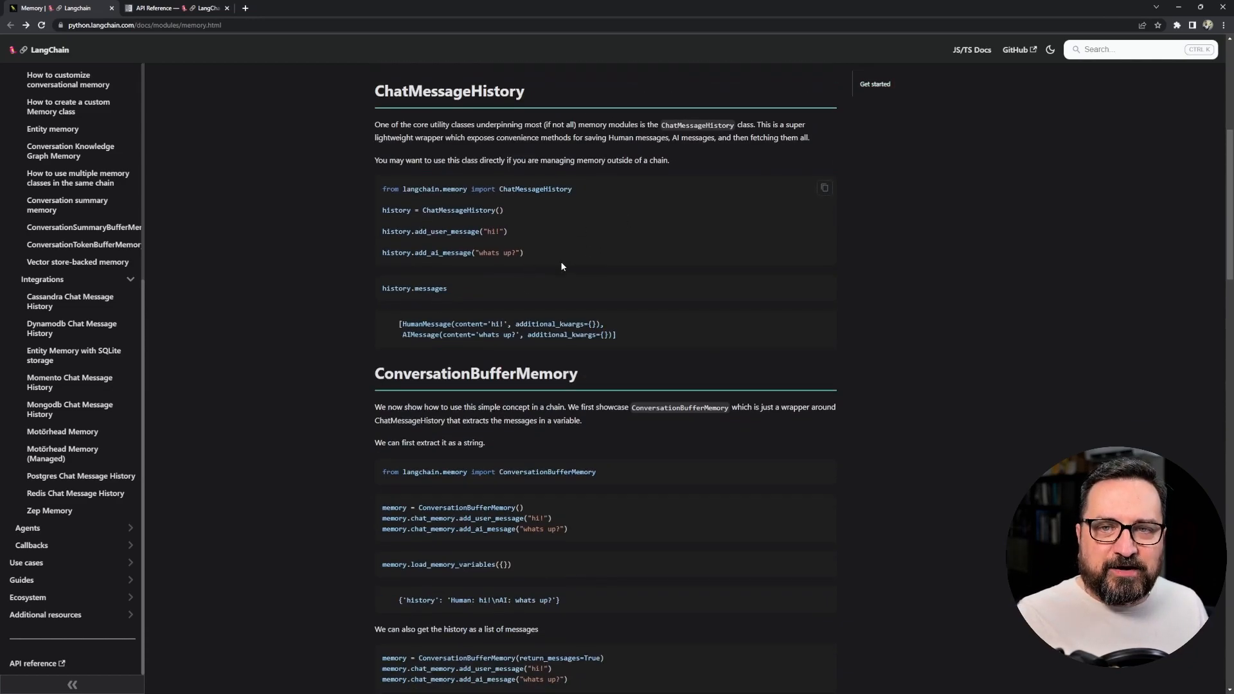
pyautogui.scroll(-3)
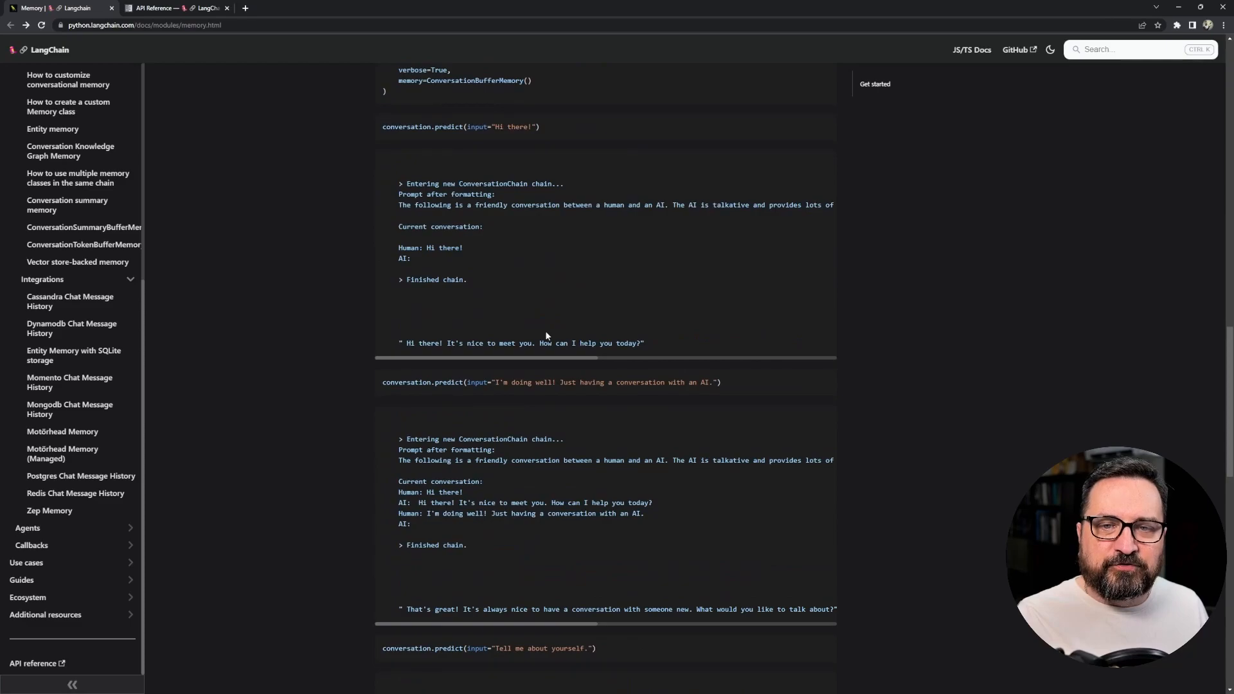
pyautogui.scroll(3)
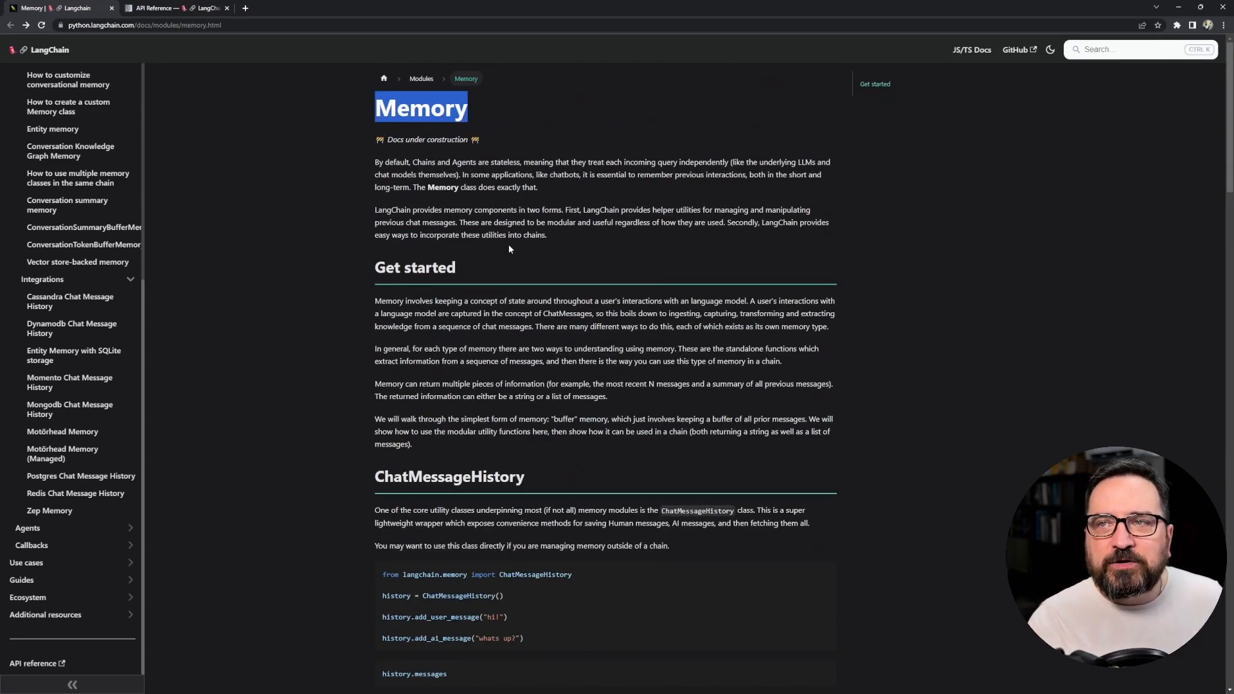
pyautogui.moveTo(78, 261)
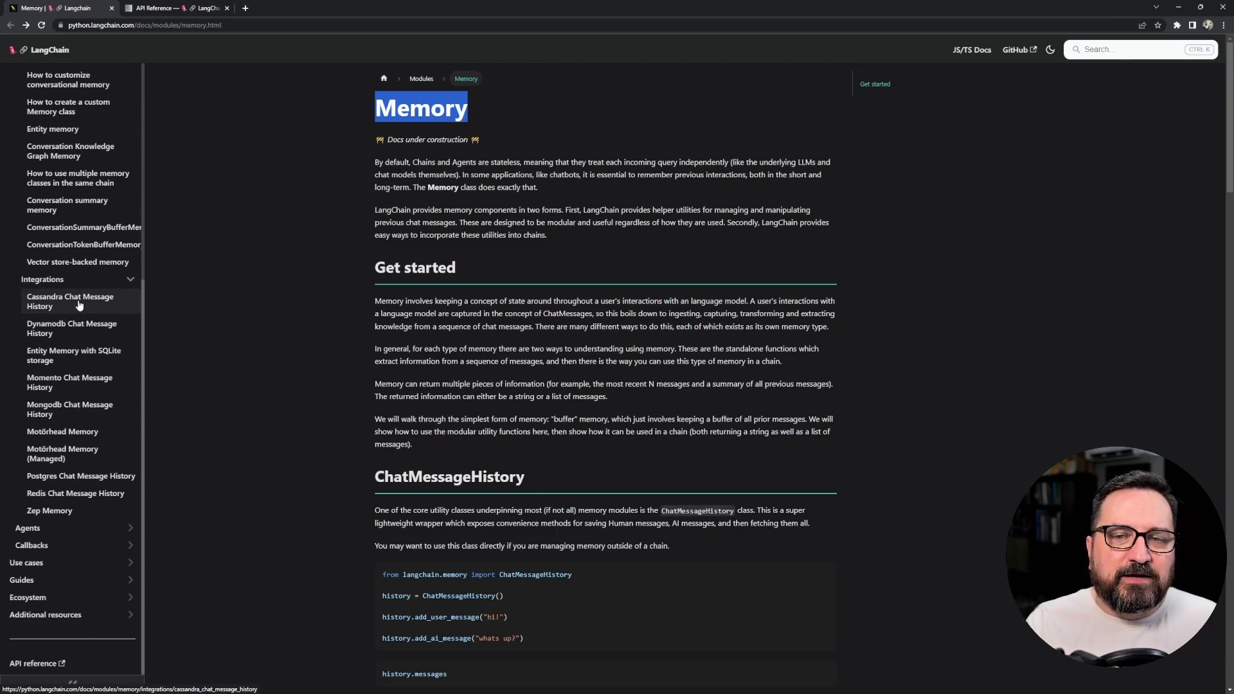
# Step: Browse the Cassandra, DynamoDB, Postgres, MongoDB chat message history pages and land on Motörhead Memory
pyautogui.click(69, 301)
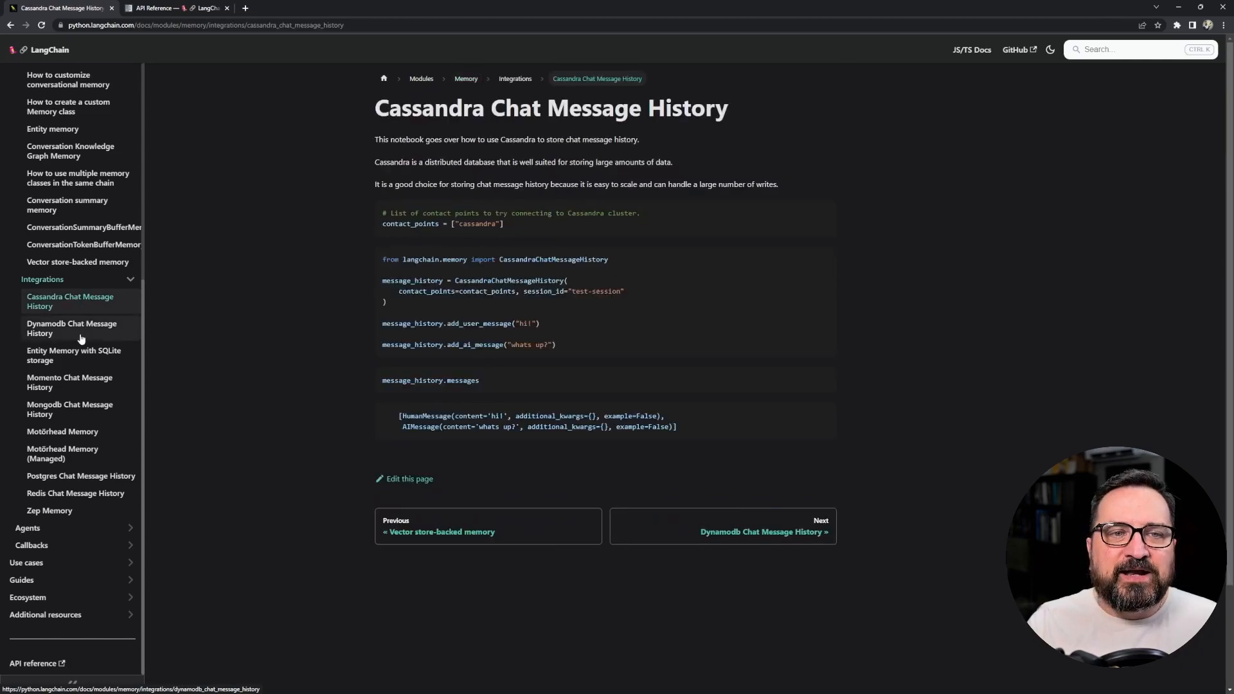
pyautogui.click(72, 328)
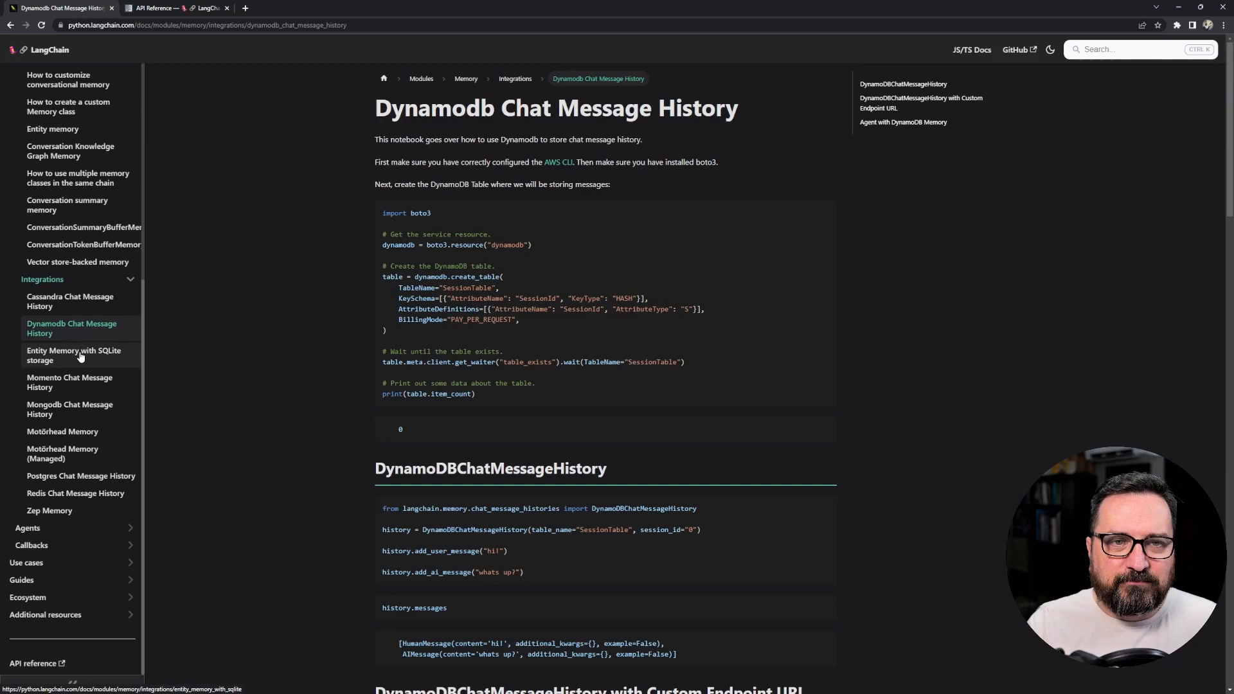
pyautogui.click(79, 476)
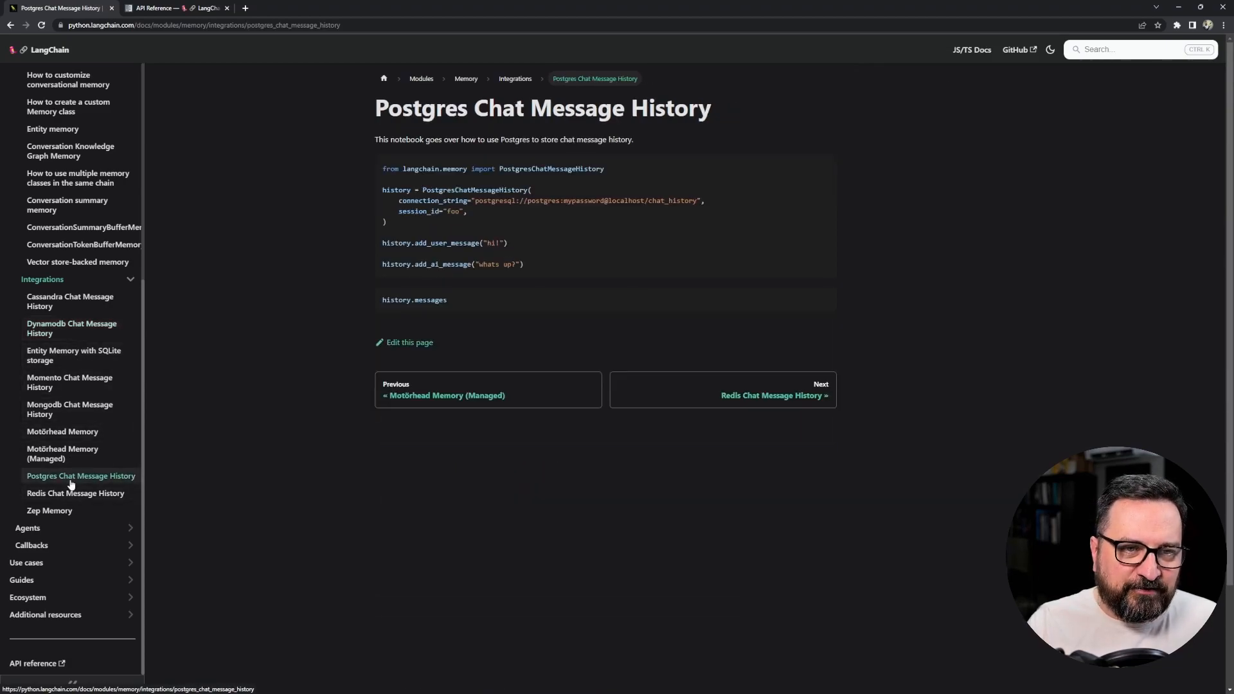
pyautogui.click(69, 409)
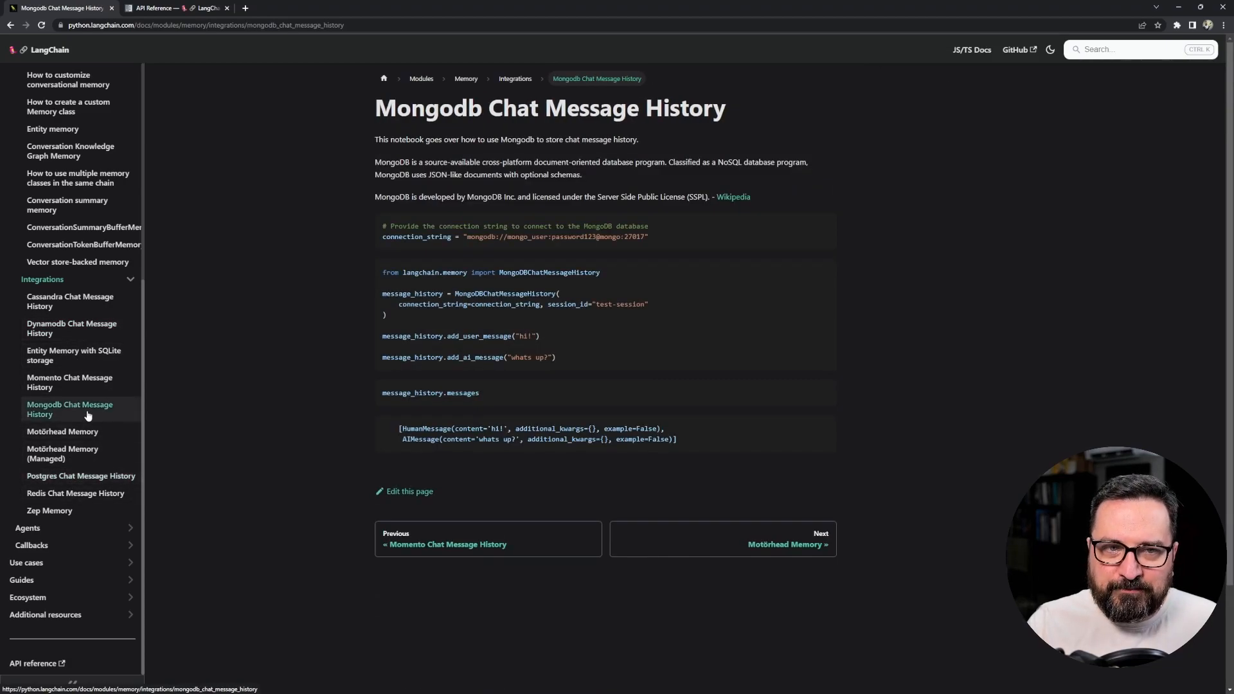
pyautogui.click(62, 432)
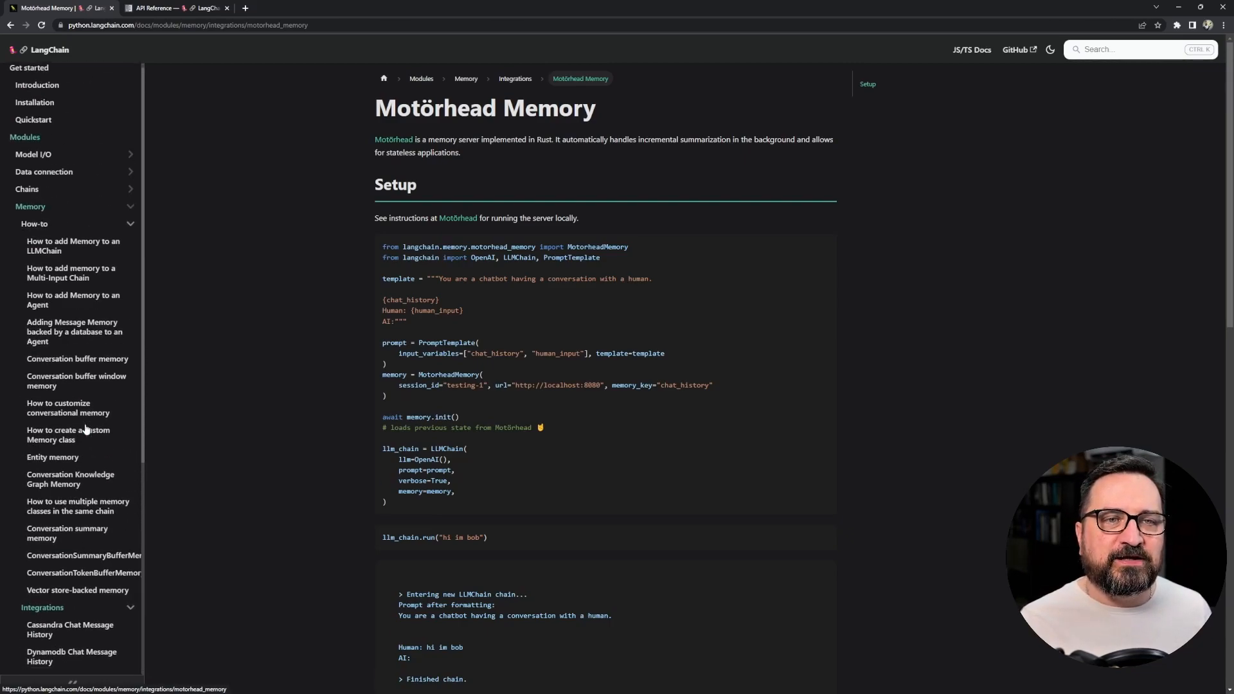
pyautogui.scroll(-3)
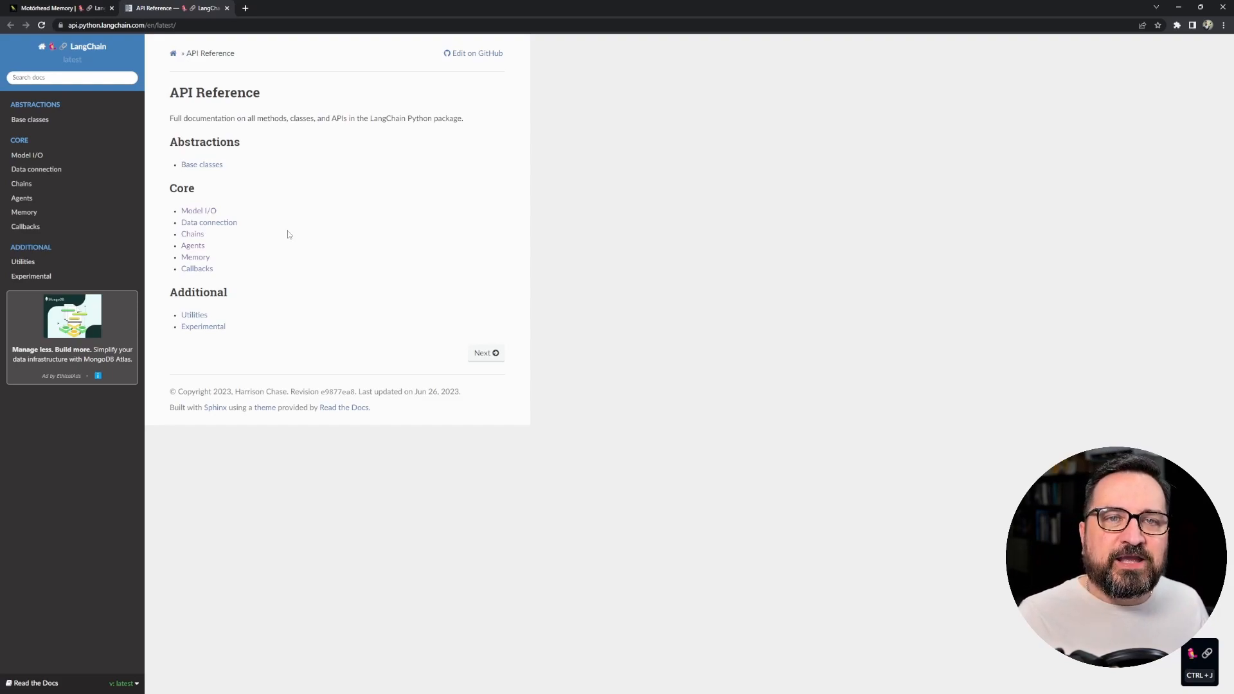
pyautogui.moveTo(23, 213)
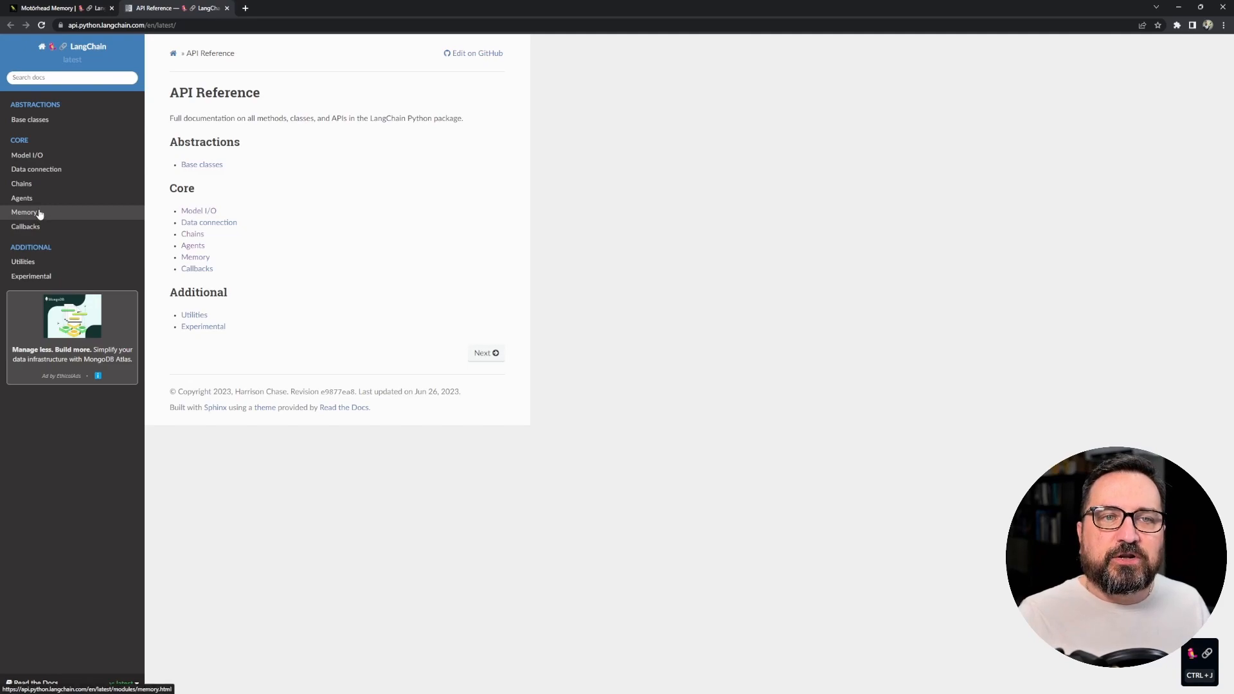
# Step: View the Memory module in the API reference and scroll through its class list
pyautogui.click(23, 212)
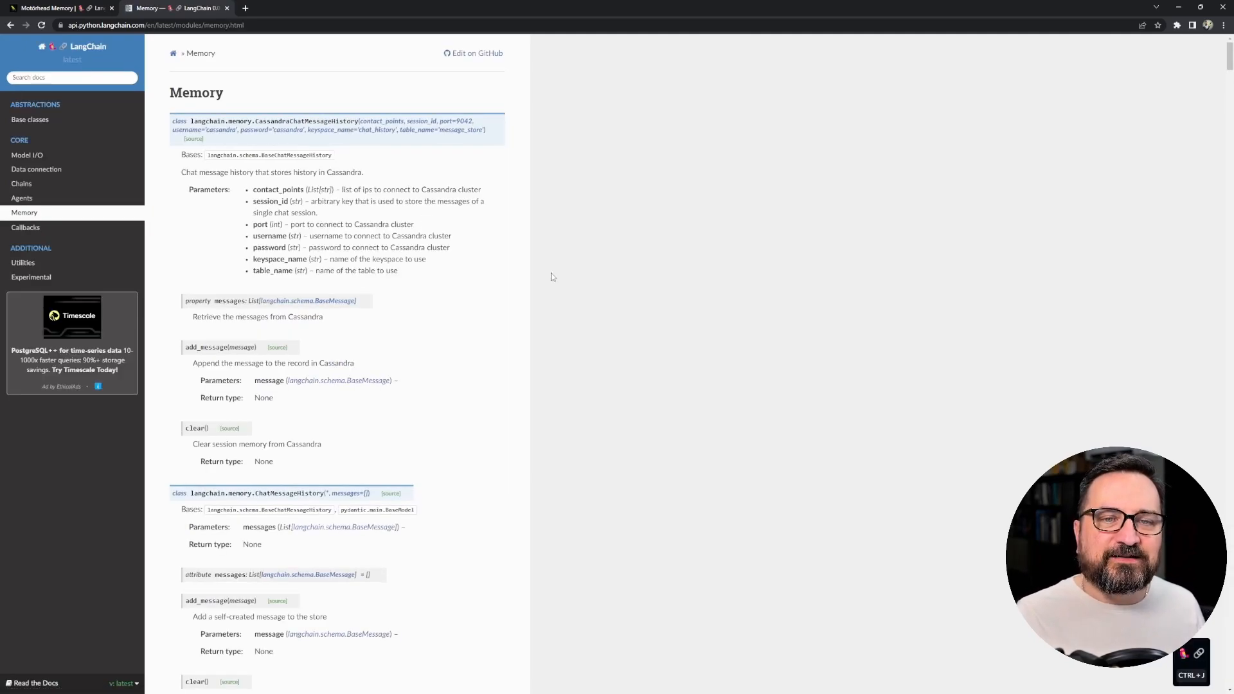
pyautogui.scroll(-3)
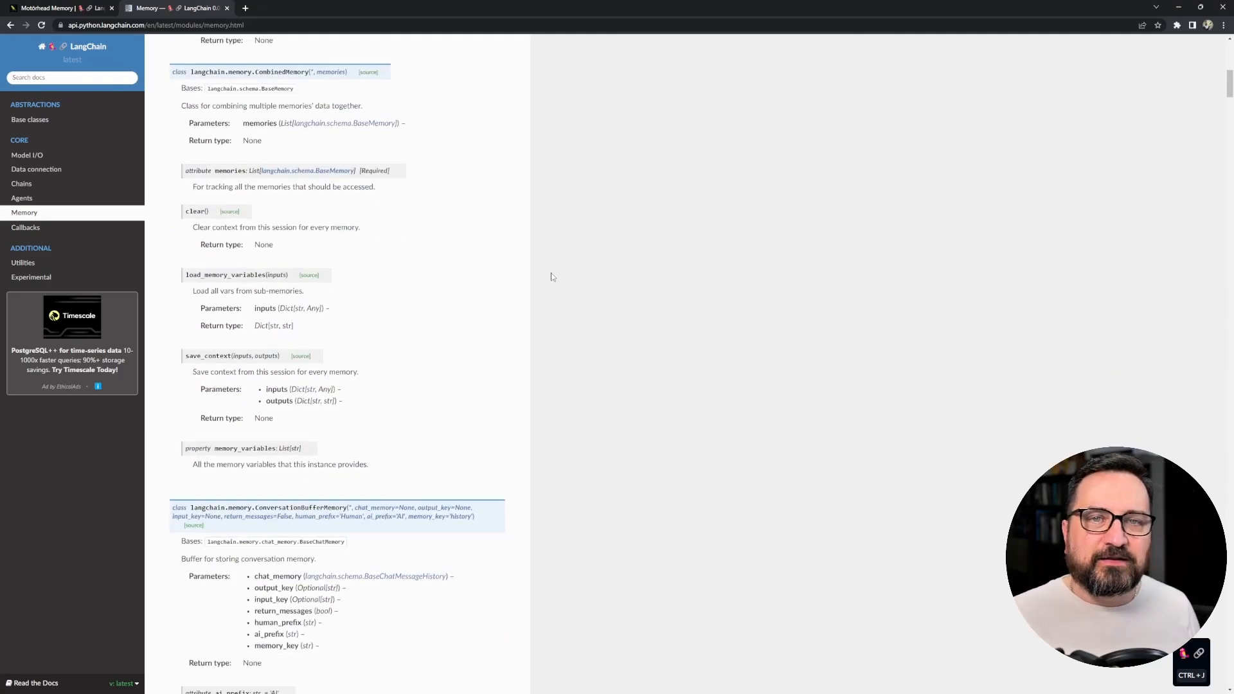
pyautogui.scroll(-3)
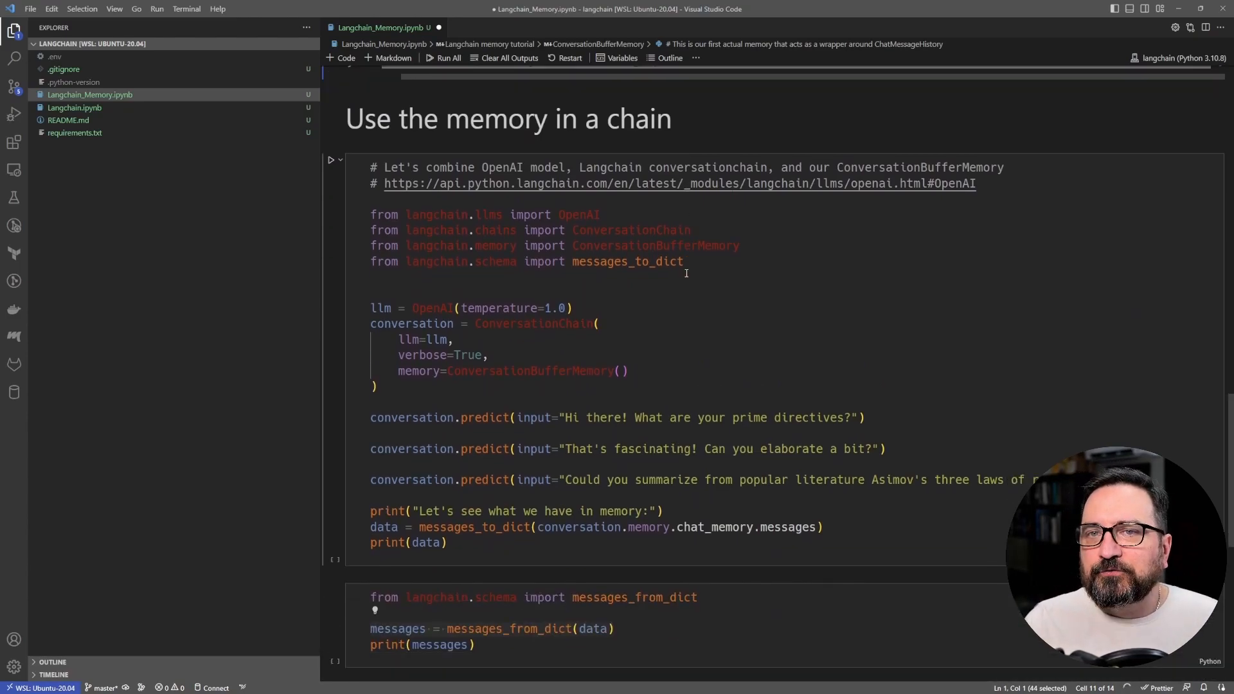
# Step: Try adding model="davinci" to OpenAI(), remove it, and highlight uses of ConversationBufferMemory
pyautogui.click(685, 279)
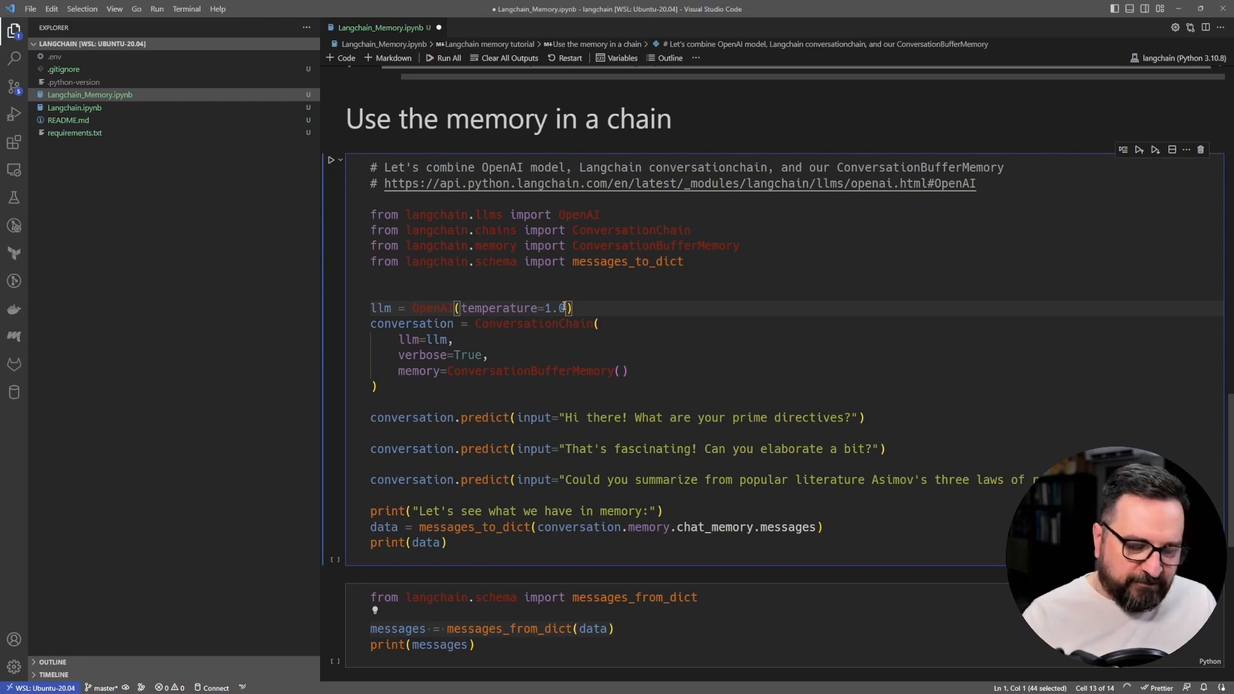
pyautogui.write(', model="davinci"')
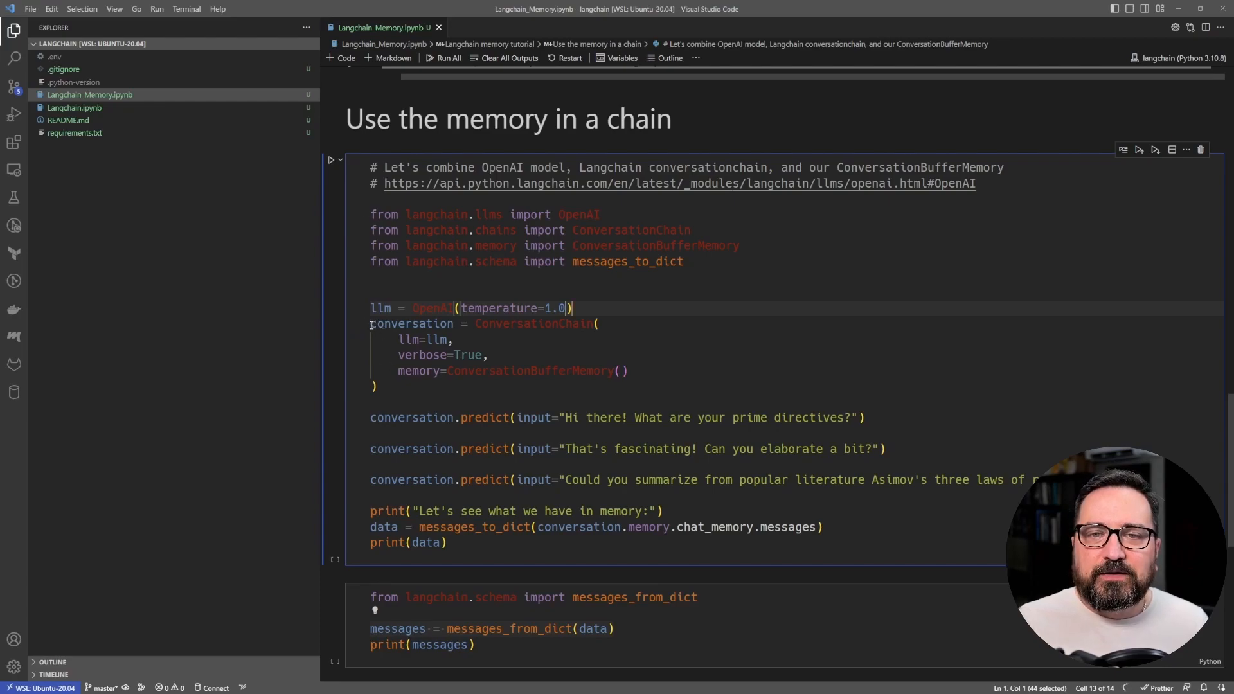
pyautogui.moveTo(370, 324); pyautogui.dragTo(378, 387)
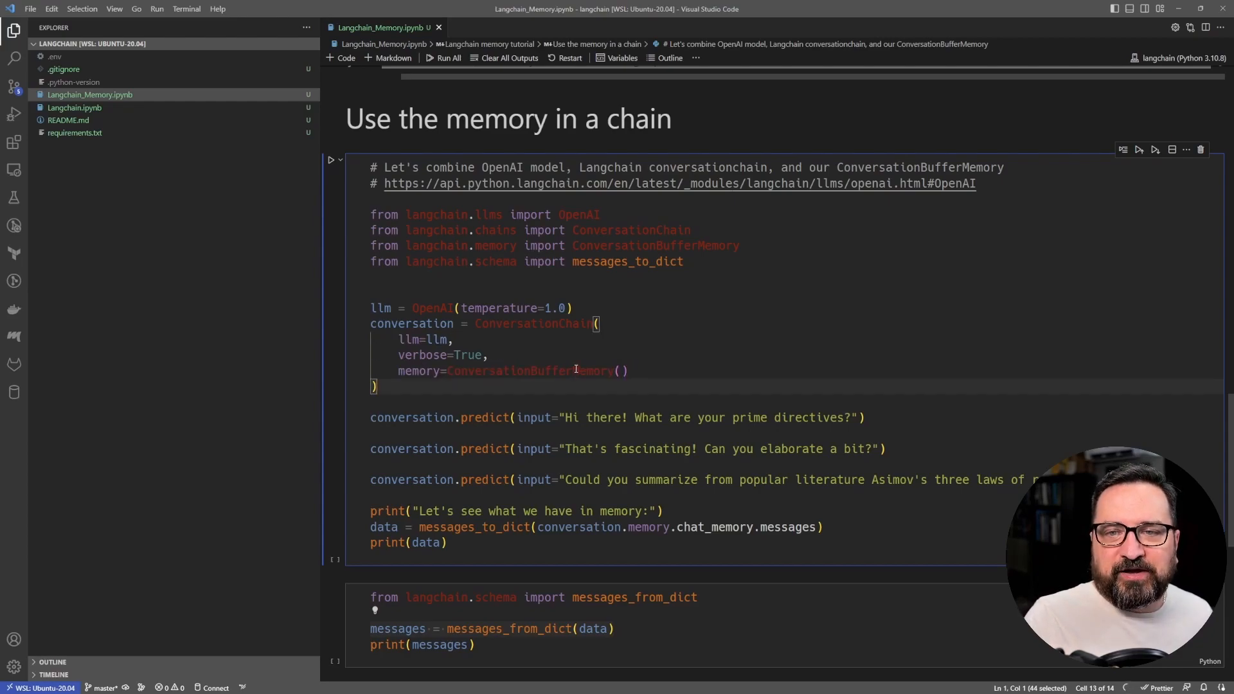
pyautogui.click(448, 58)
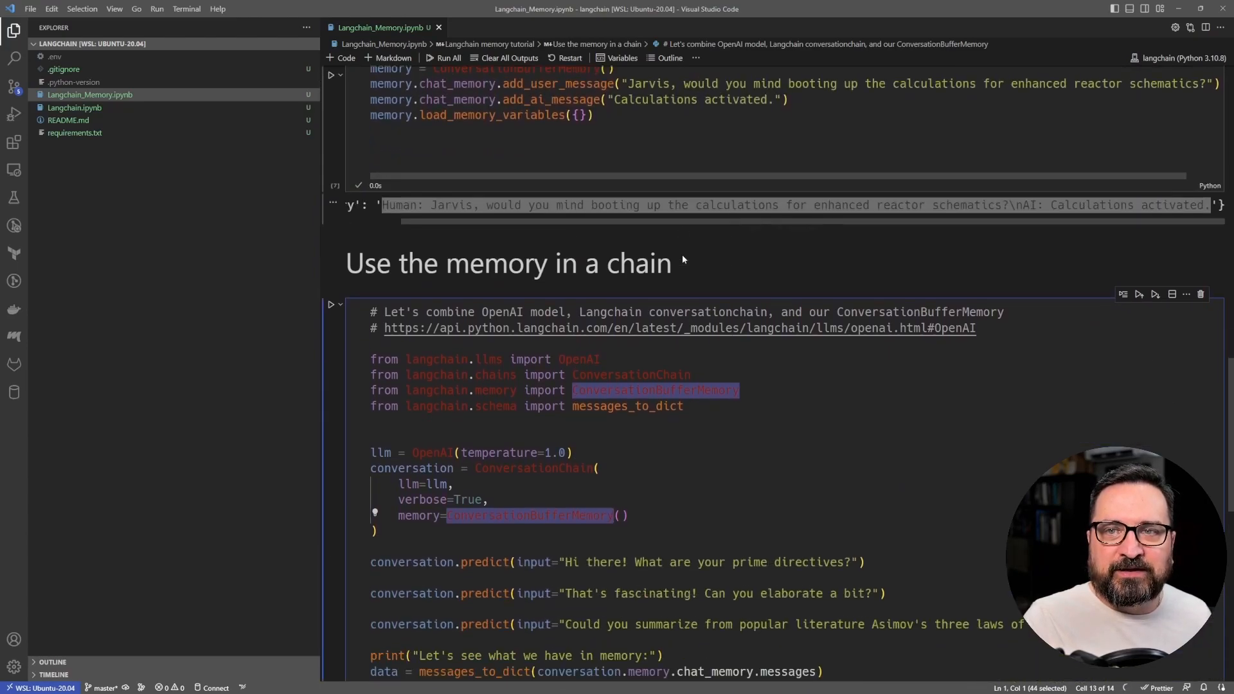
# Step: Scroll the notebook before switching back to the Motörhead Memory docs
pyautogui.scroll(-3)
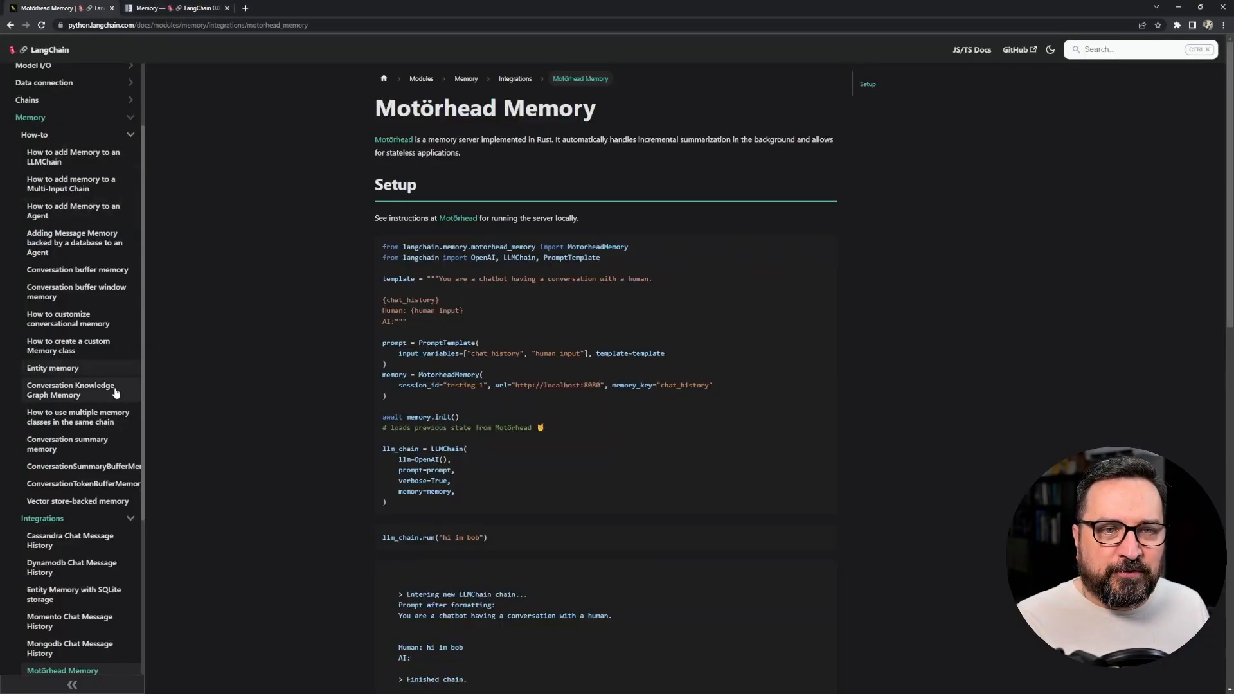
pyautogui.click(67, 443)
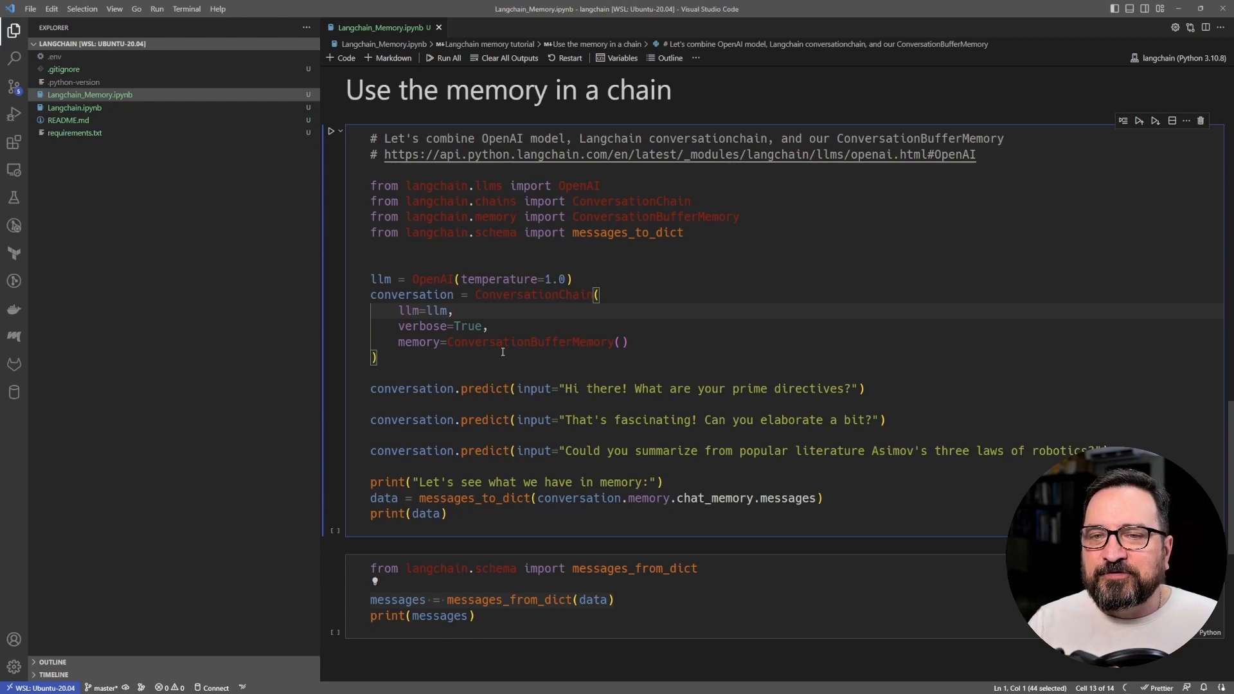
pyautogui.doubleClick(529, 342)
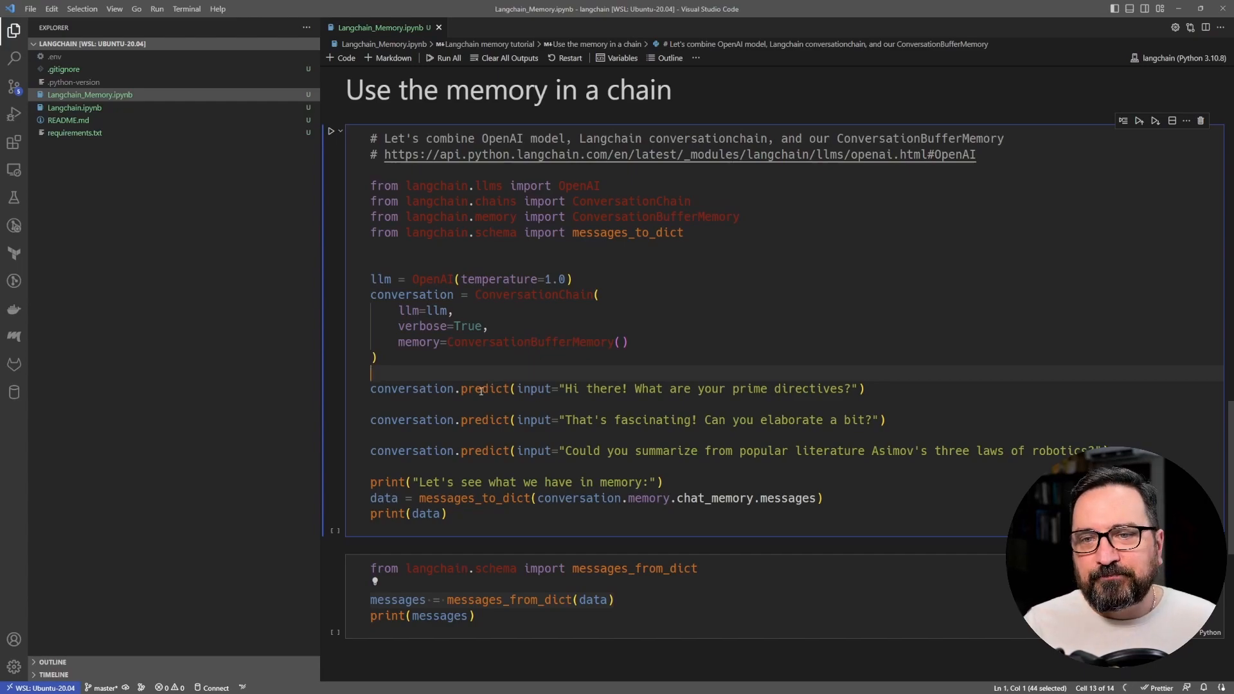
pyautogui.doubleClick(411, 389)
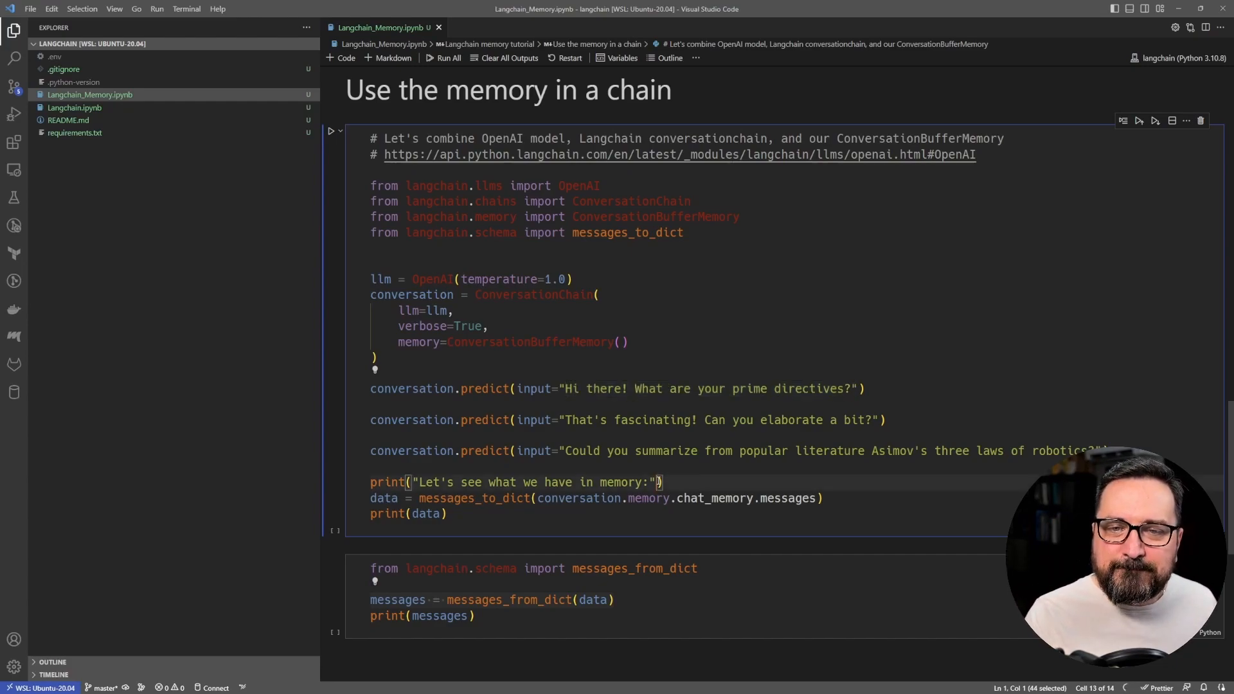
pyautogui.moveTo(463, 516)
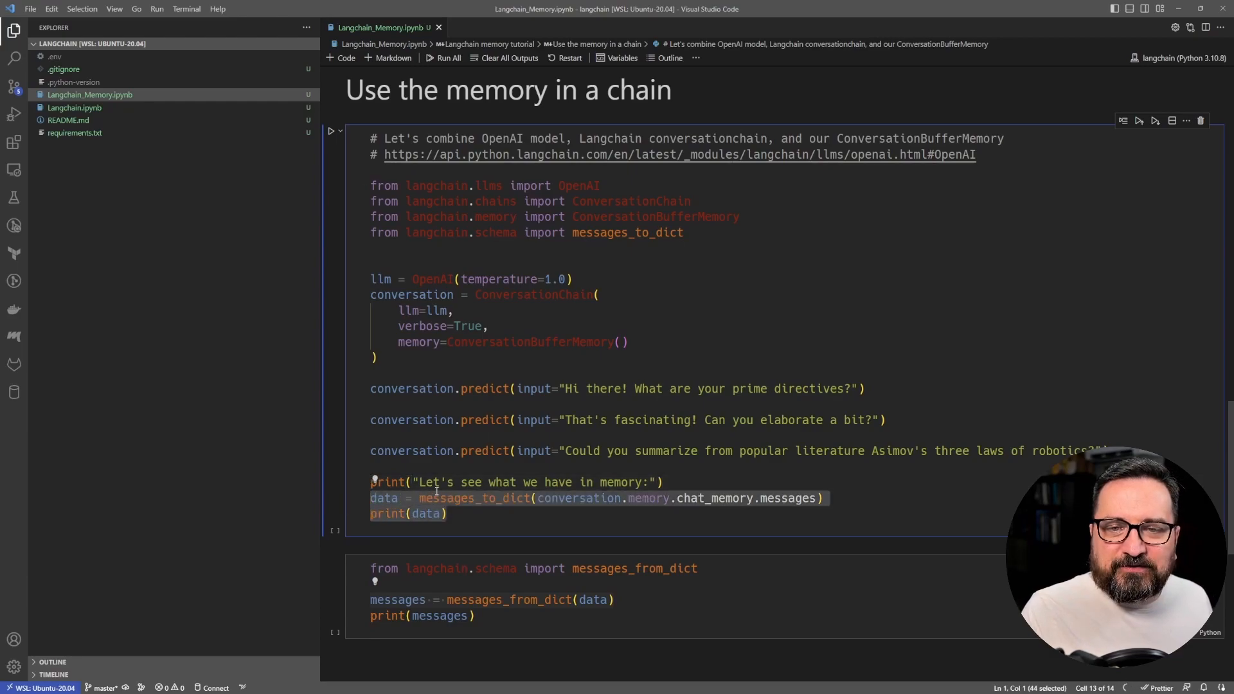
pyautogui.doubleClick(475, 497)
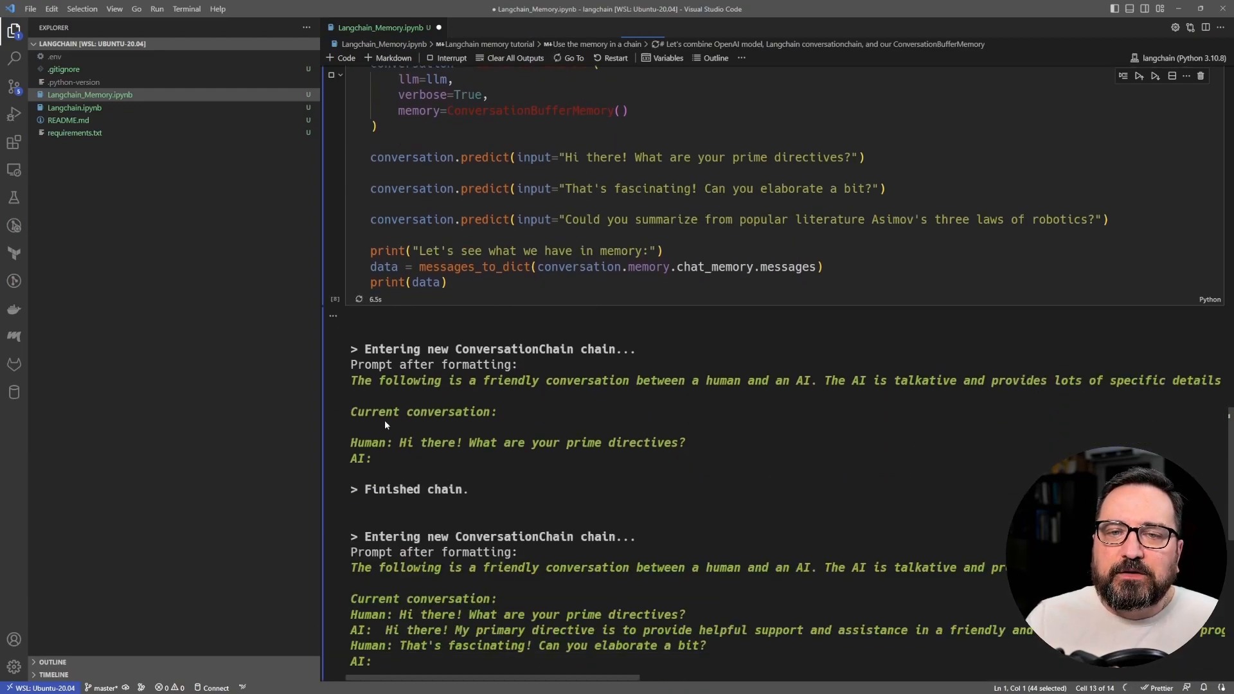
pyautogui.moveTo(451, 482)
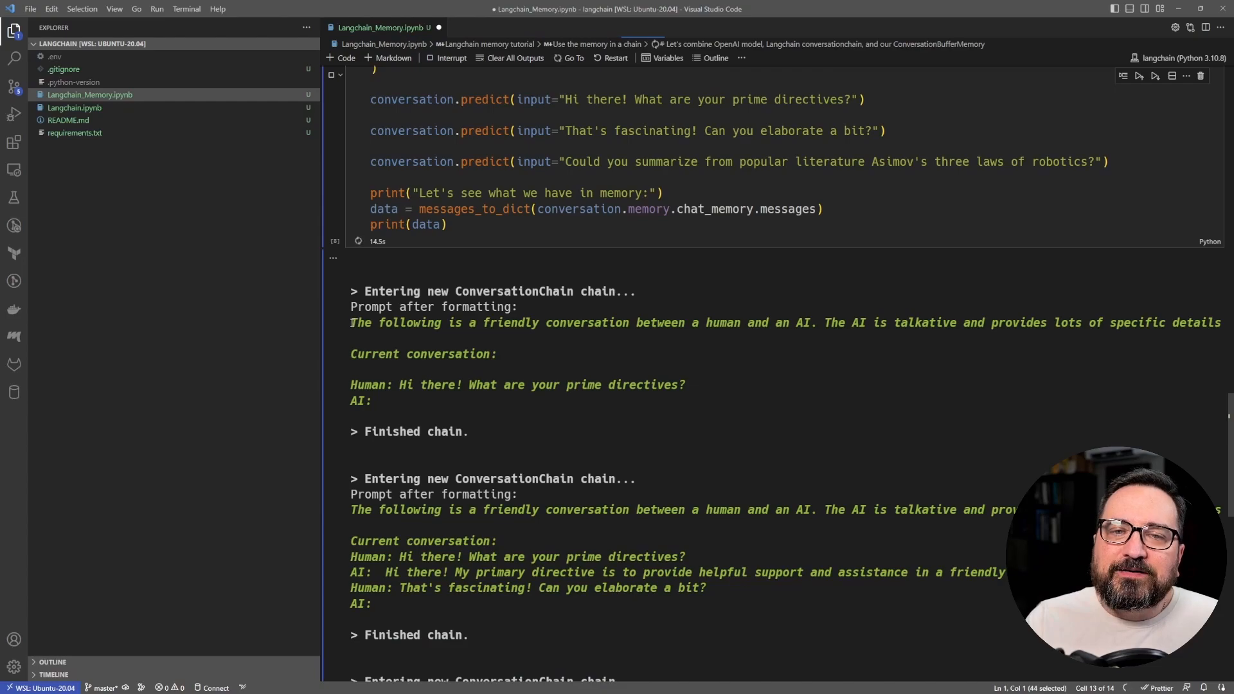
# Step: Inspect the verbose prompt output, highlighting the friendly-conversation sentence and first human message, then view the memory dicts
pyautogui.moveTo(350, 323); pyautogui.dragTo(890, 322)
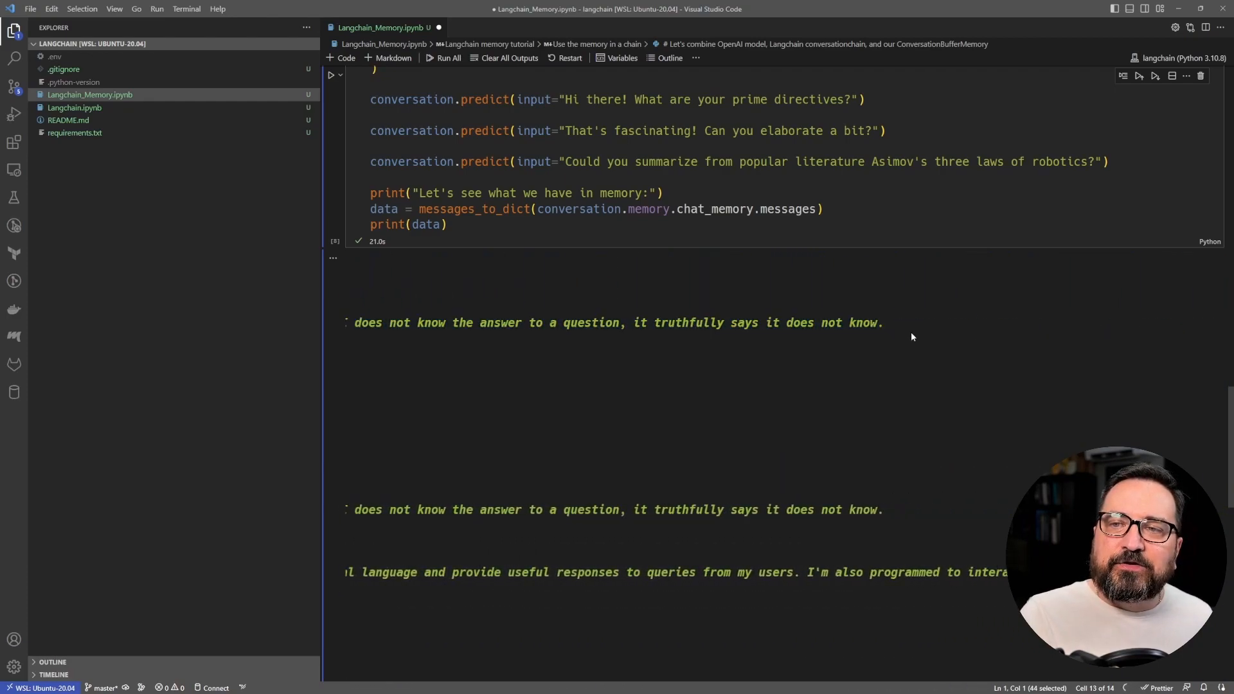
pyautogui.tripleClick(615, 321)
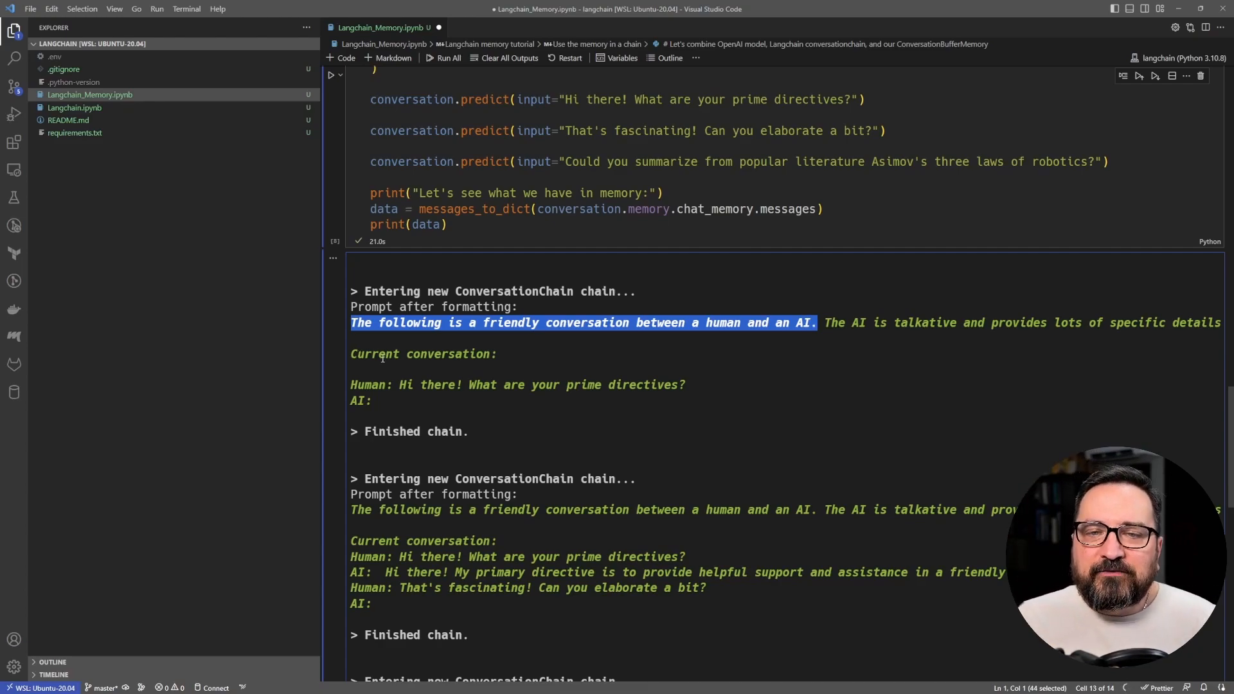
pyautogui.click(355, 370)
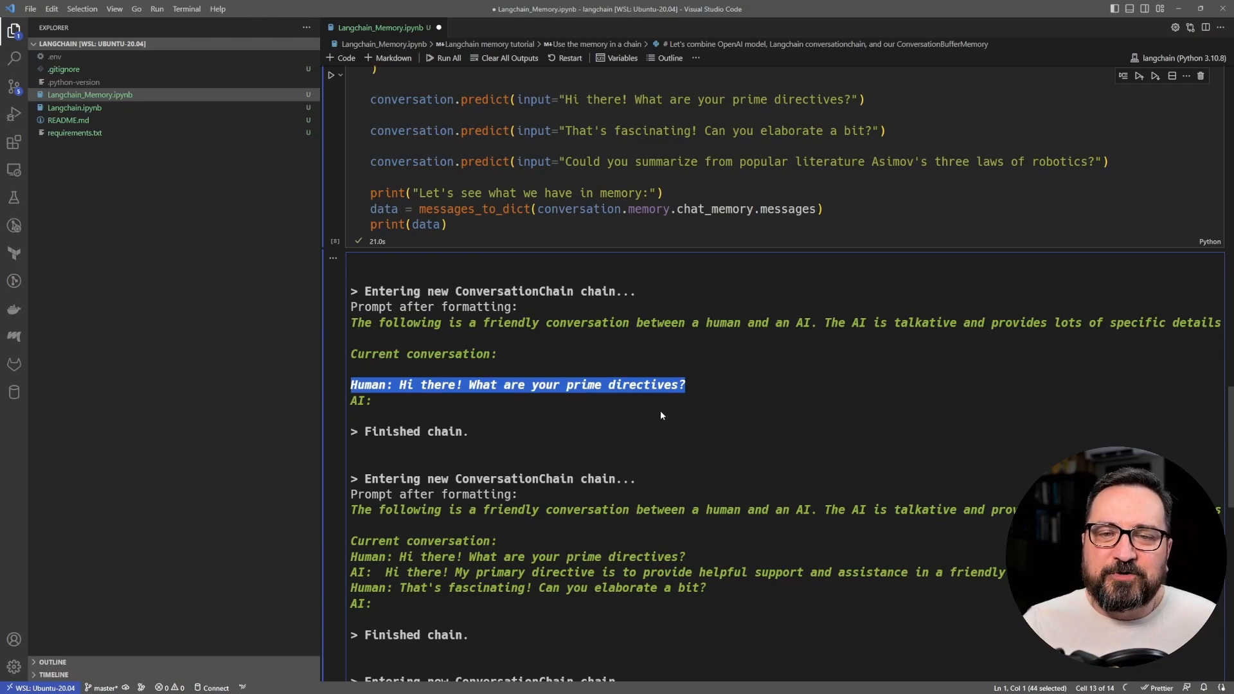
pyautogui.scroll(-3)
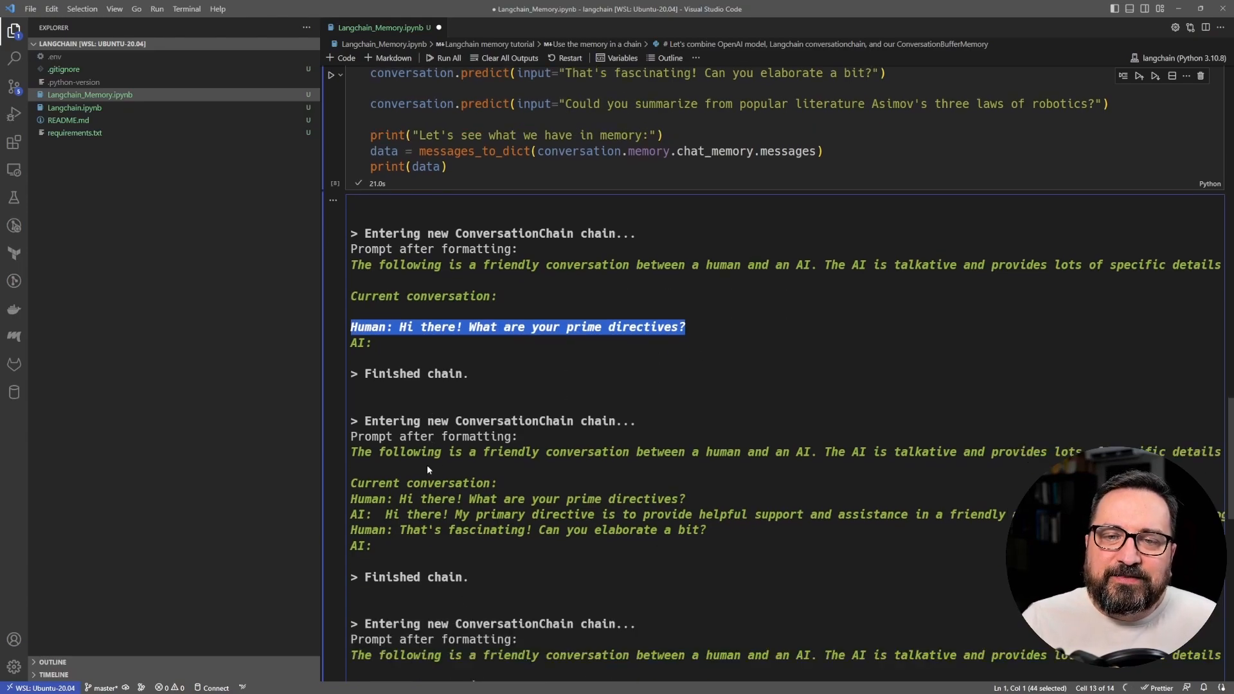
pyautogui.scroll(-3)
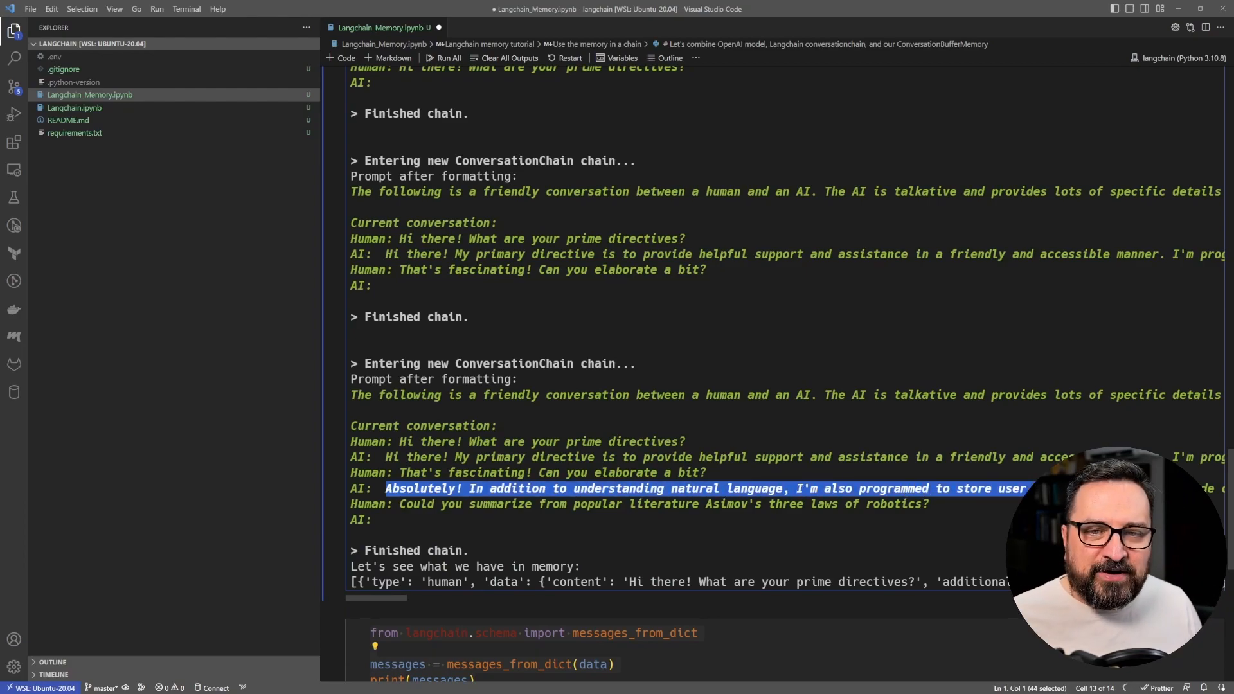
pyautogui.moveTo(593, 532)
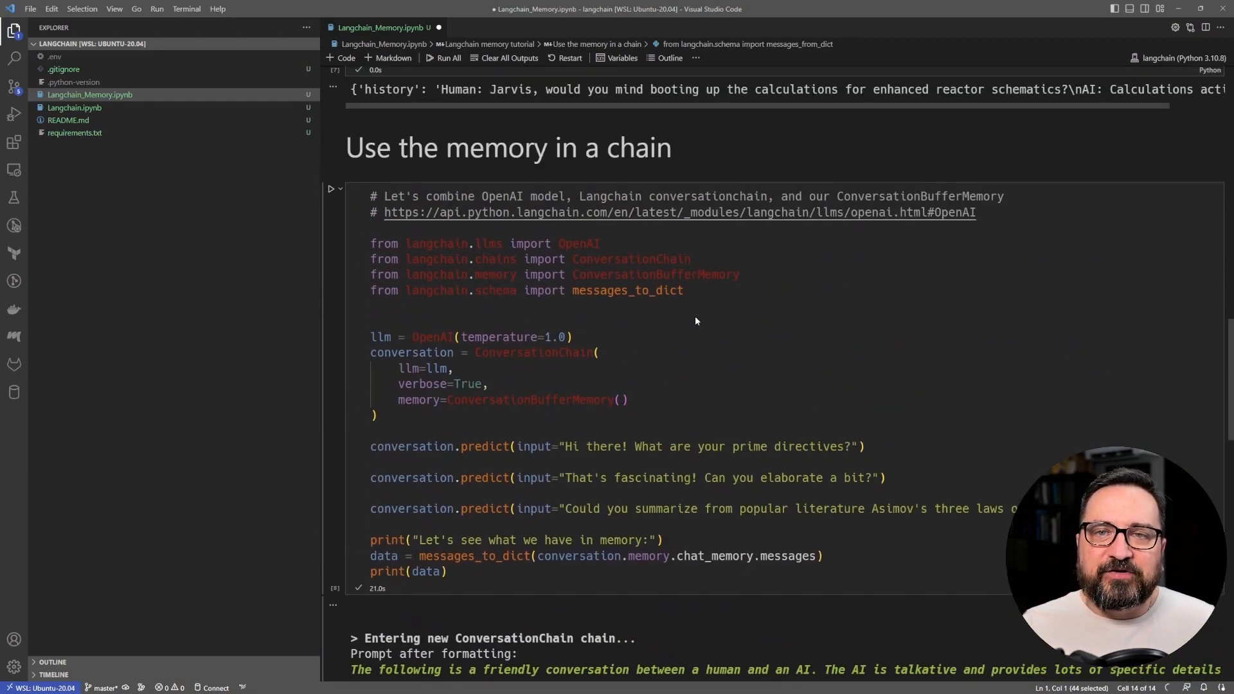
pyautogui.moveTo(653, 392)
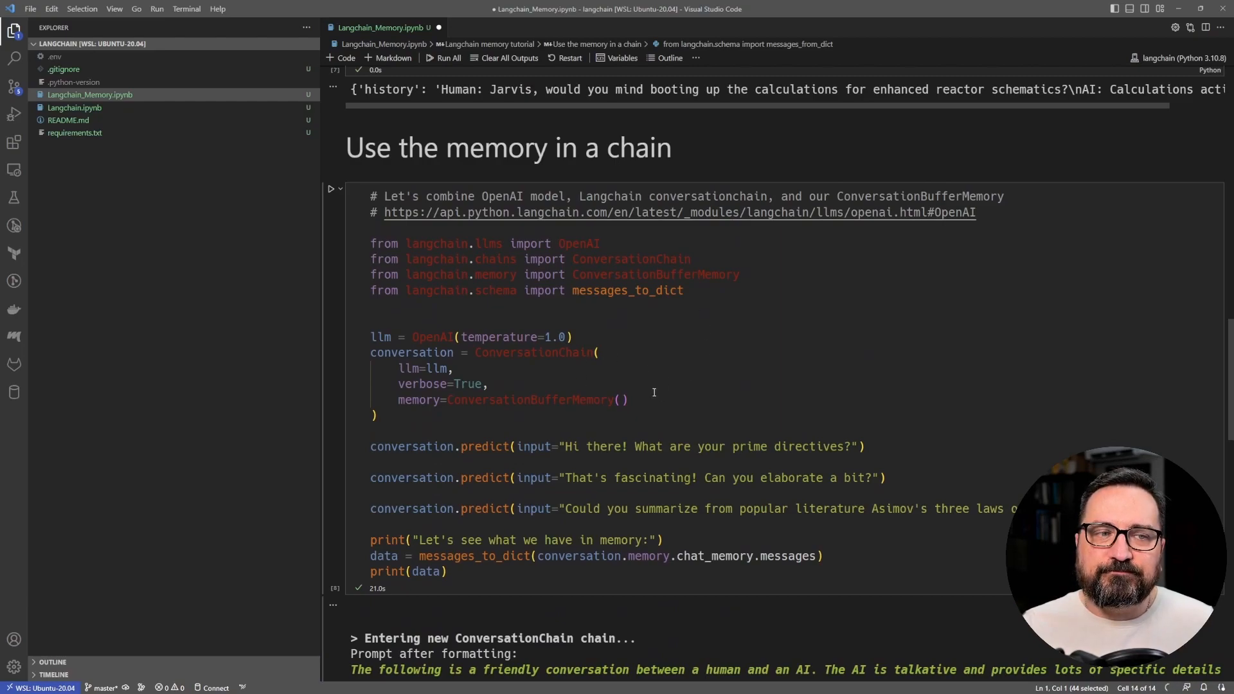